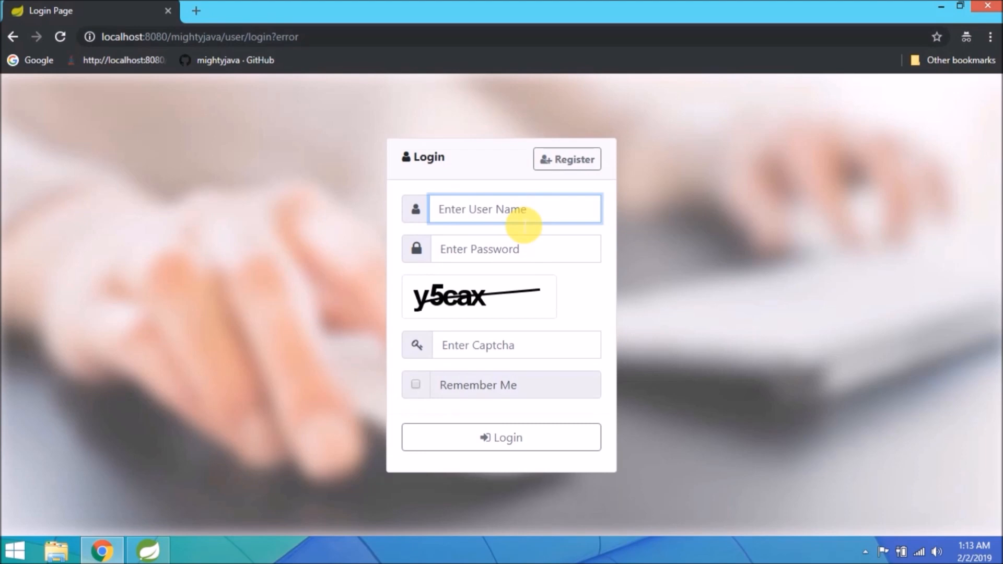
- Submit the login form with wrong credentials to get the login rejected
text(abcde)
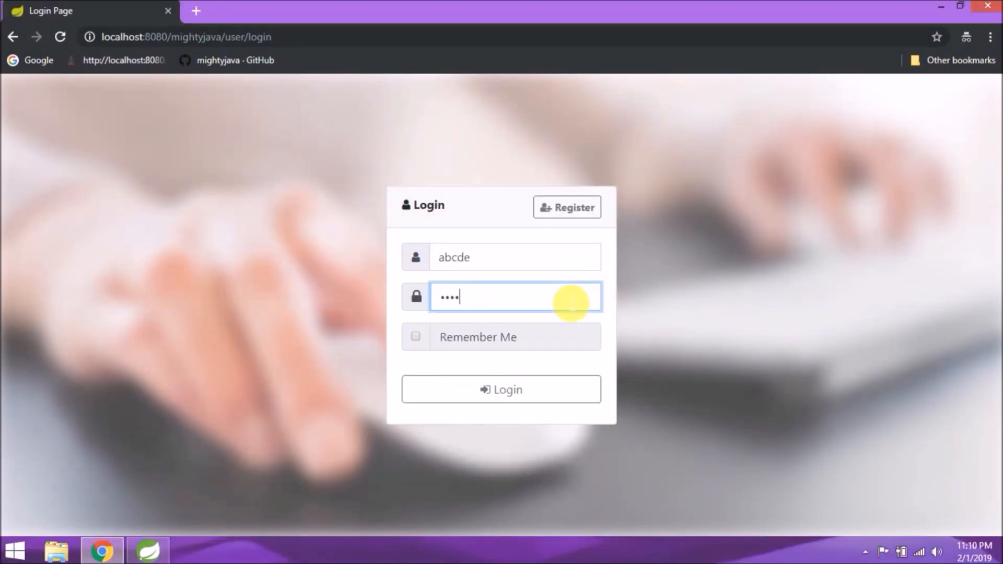
click(502, 389)
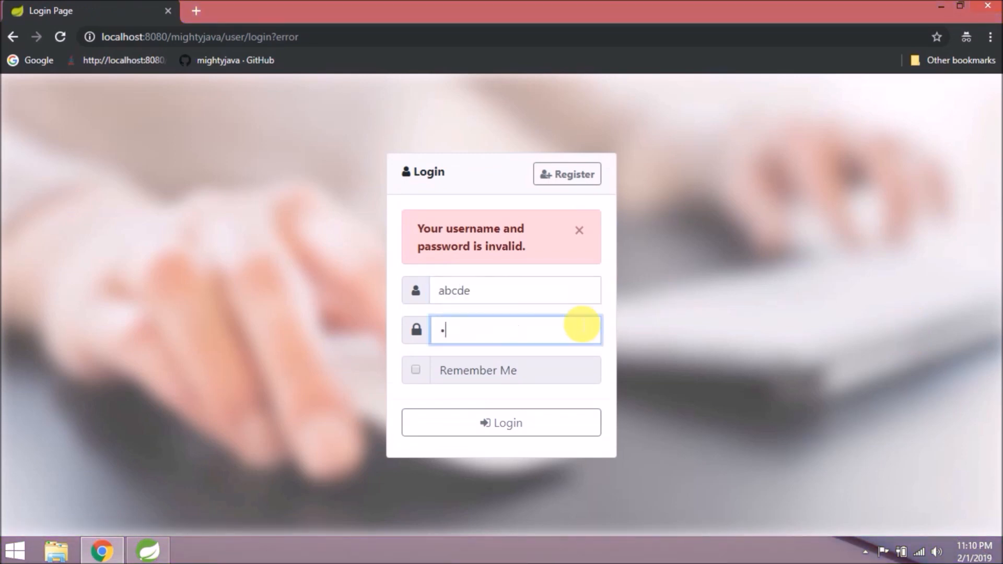
click(501, 422)
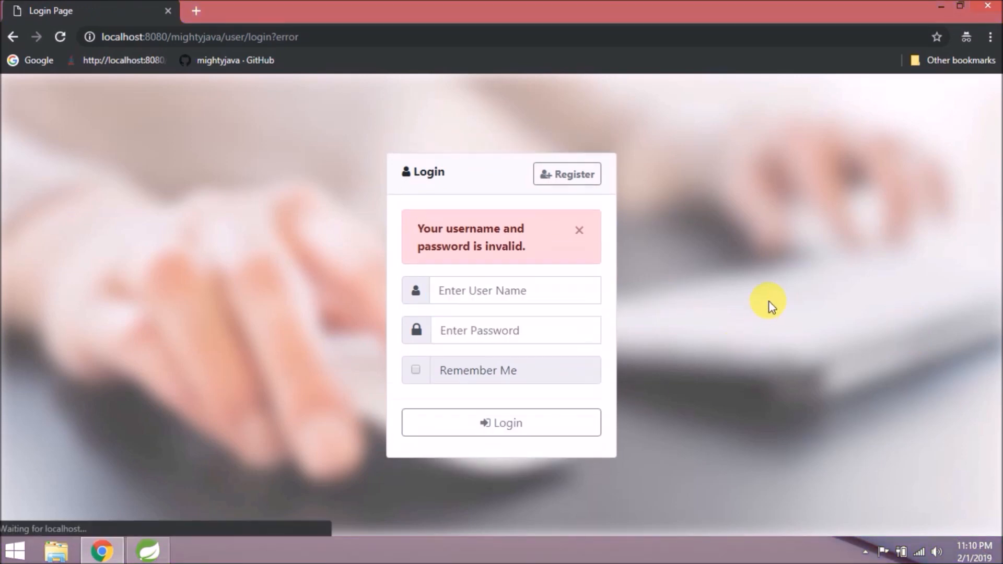
text(abcde)
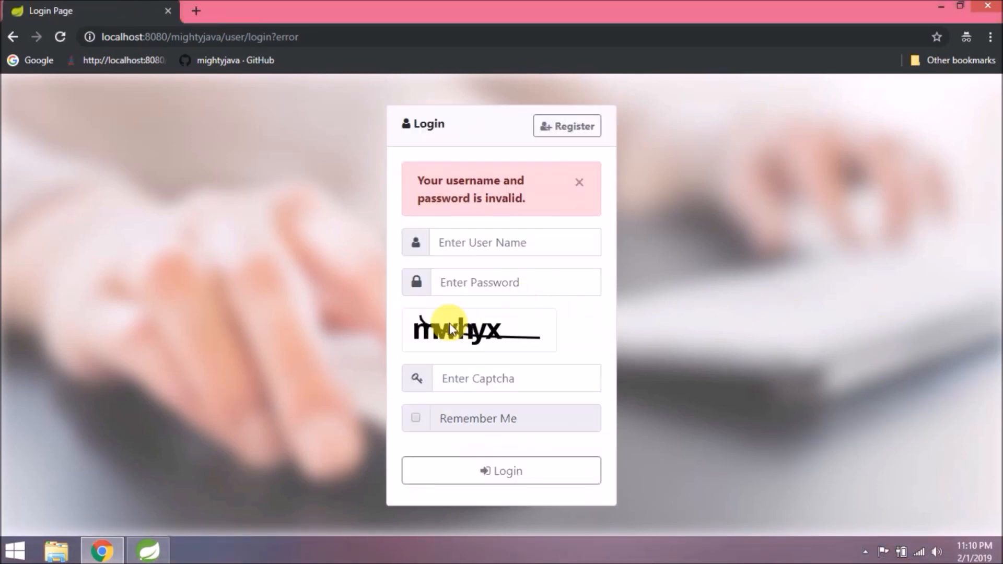
- Log in as mightyjava with the captcha filled in and open the user account menu
text(m)
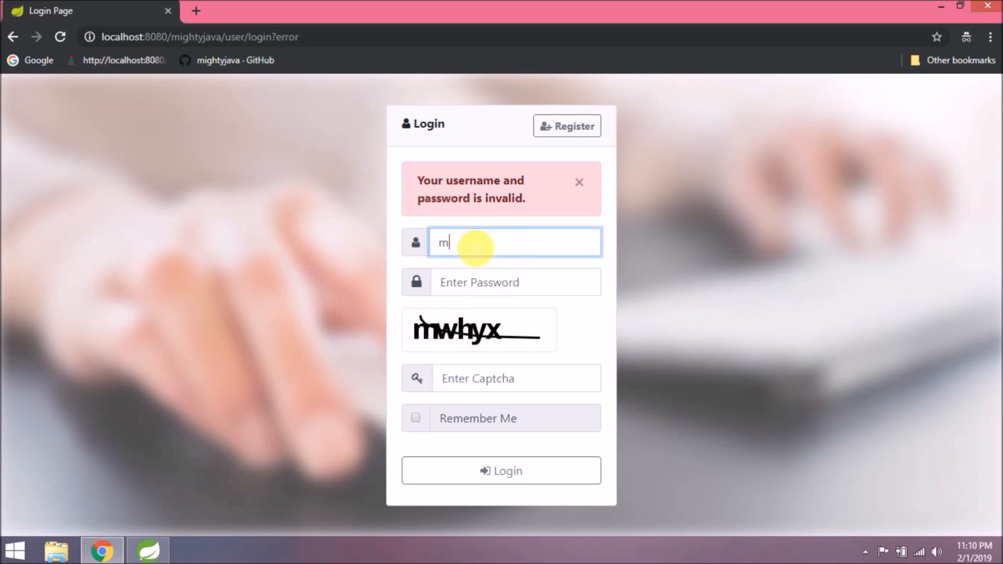
text(ightyjav)
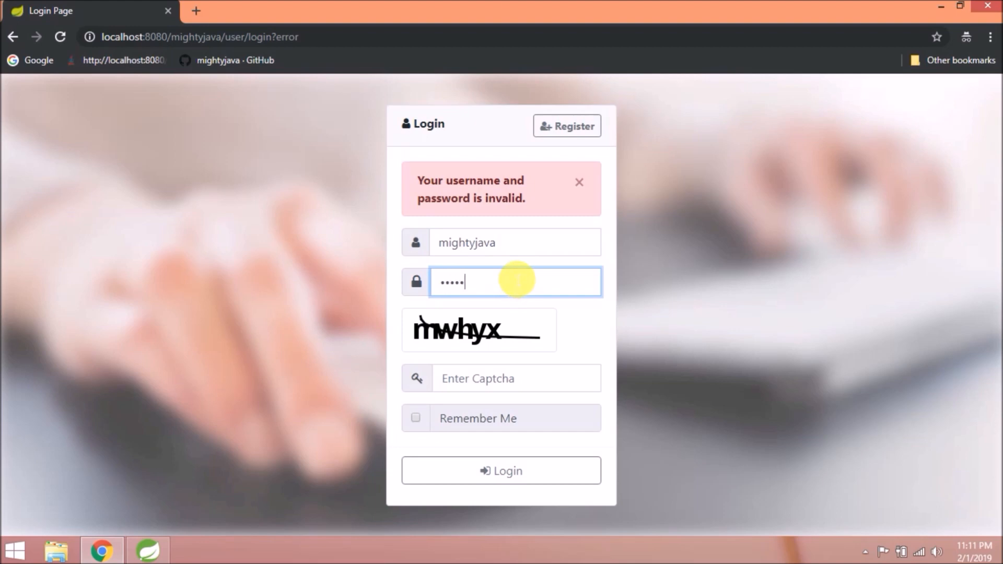
text(a)
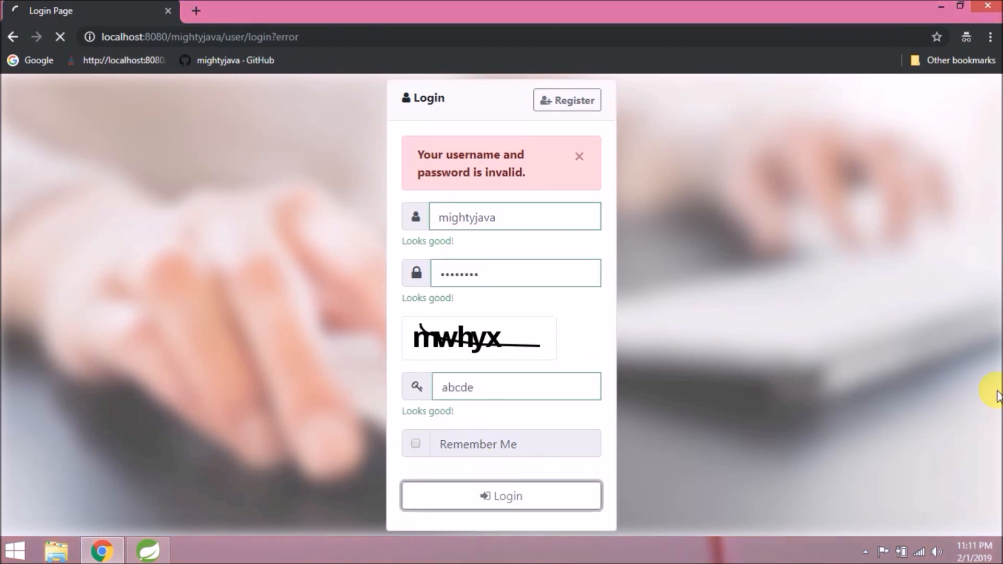
click(502, 496)
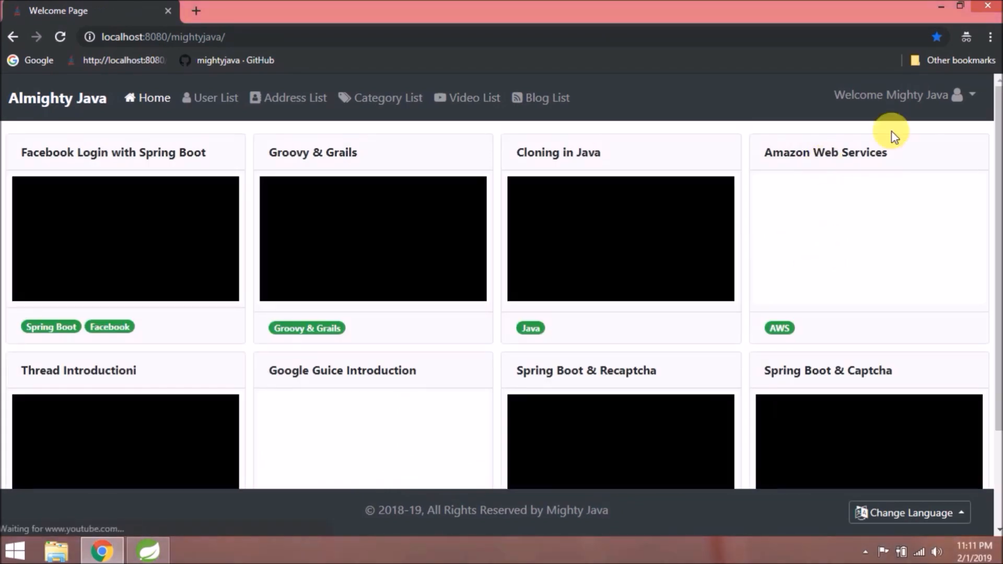
click(972, 95)
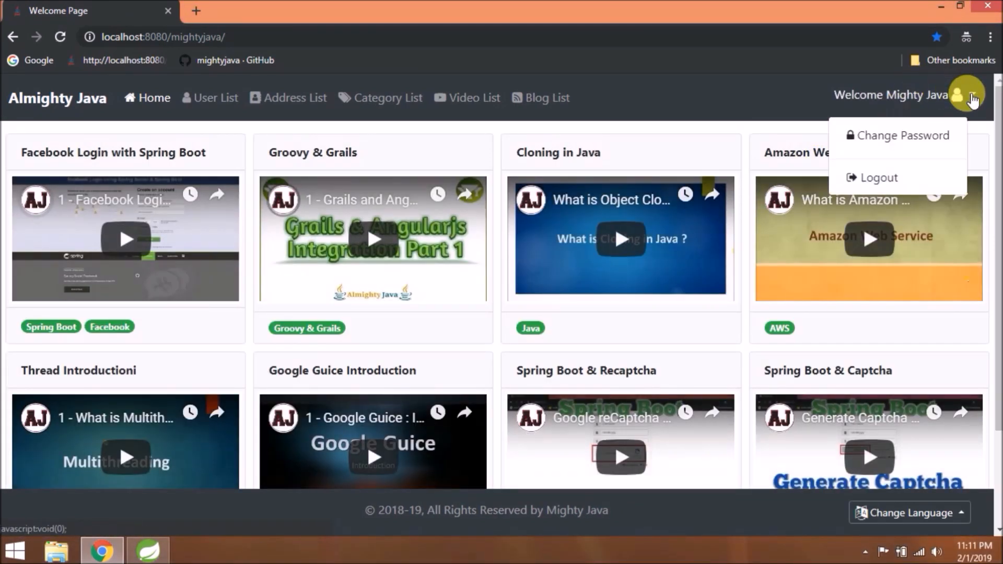
click(879, 177)
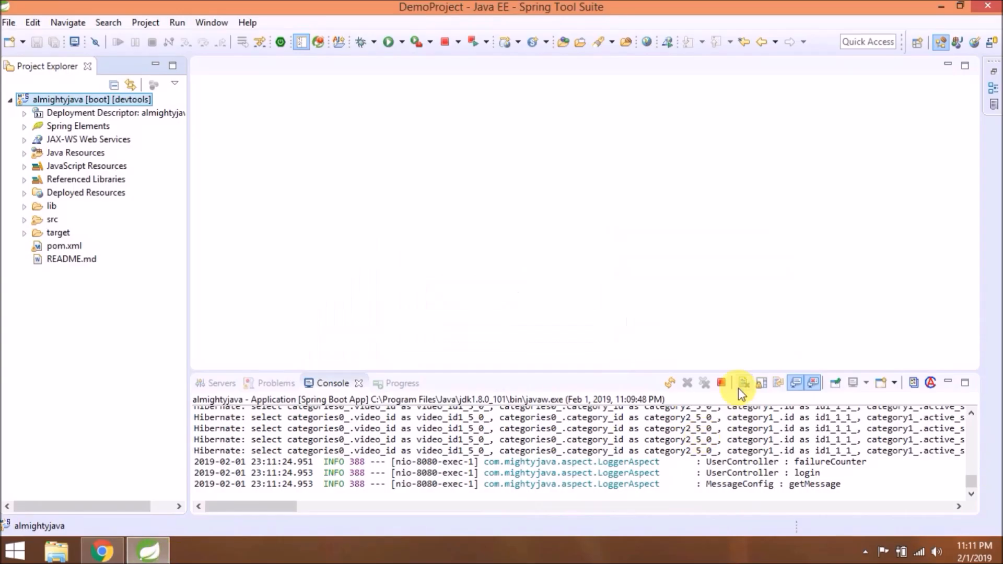
- Close the Console view and open CaptchaDetails.java under Java Resources in com.mightyjava.captcha
click(722, 383)
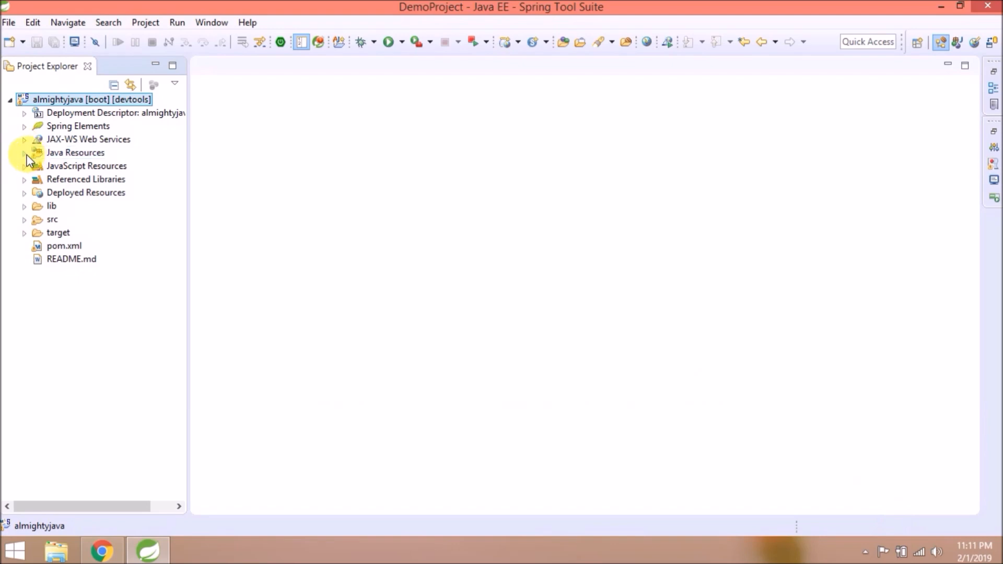
click(24, 152)
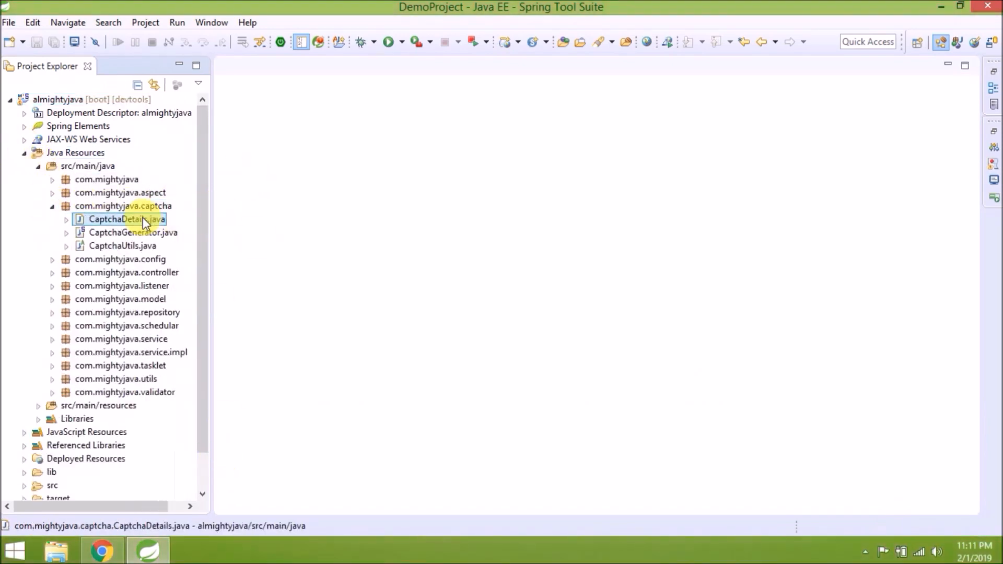
double_click(126, 219)
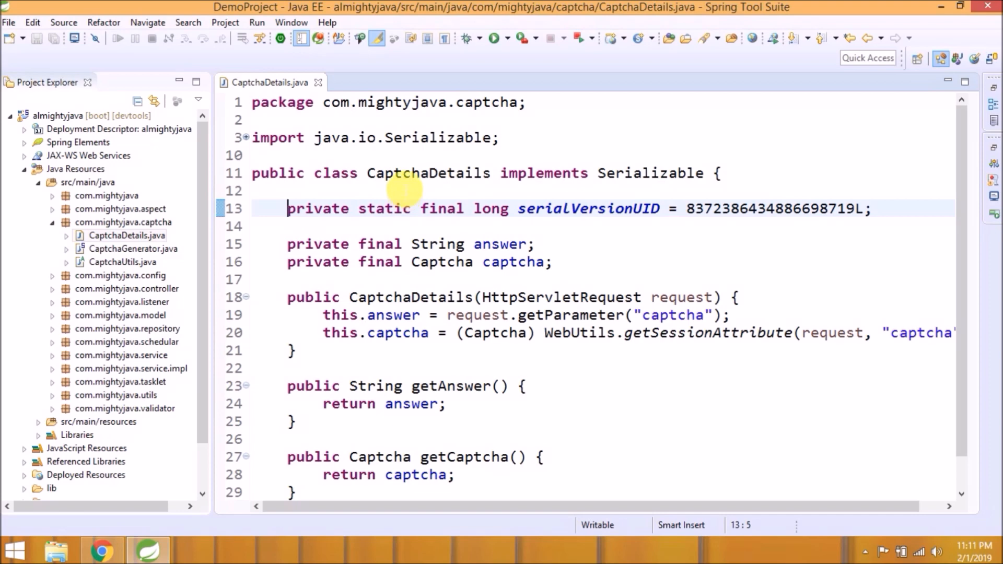
double_click(429, 173)
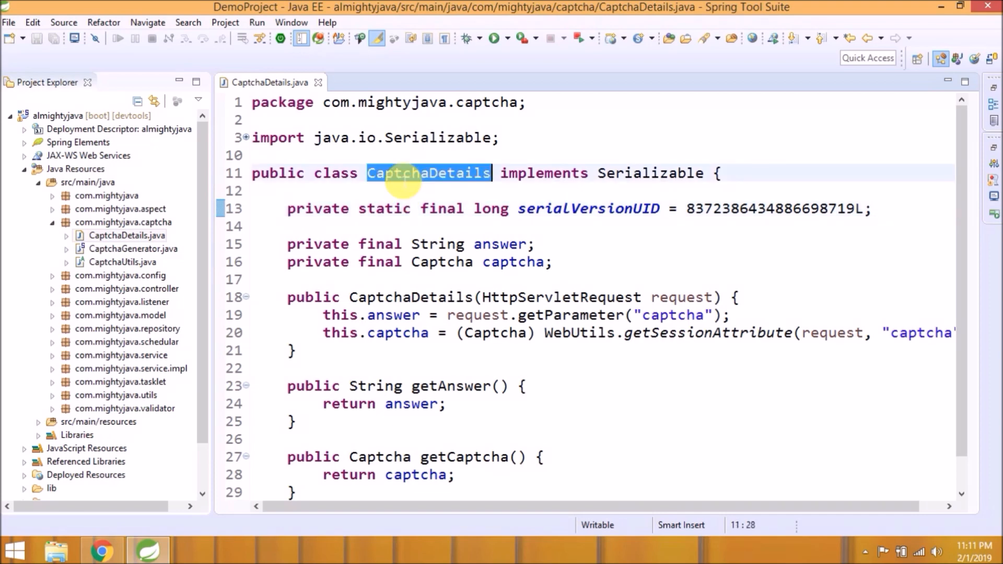
click(122, 222)
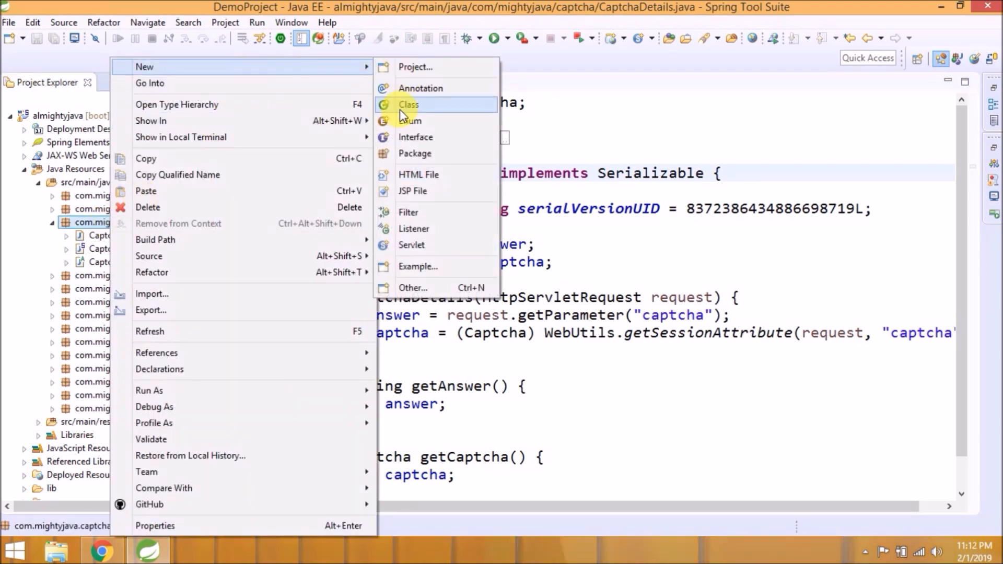
- Create class CaptchaDetailsSource implementing AuthenticationDetailsSource with the New Java Class wizard
click(409, 105)
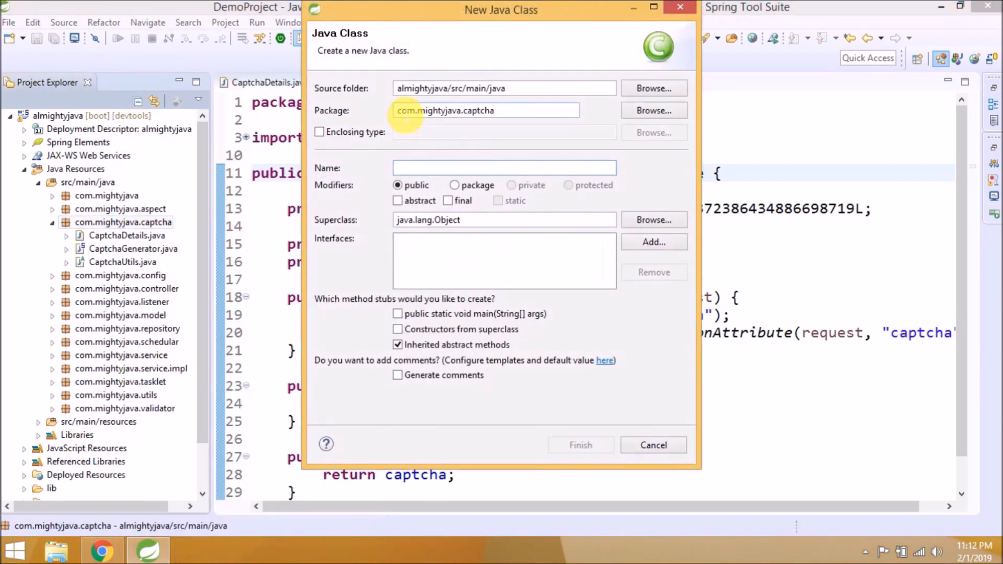
text(CaptchaDetailsSource)
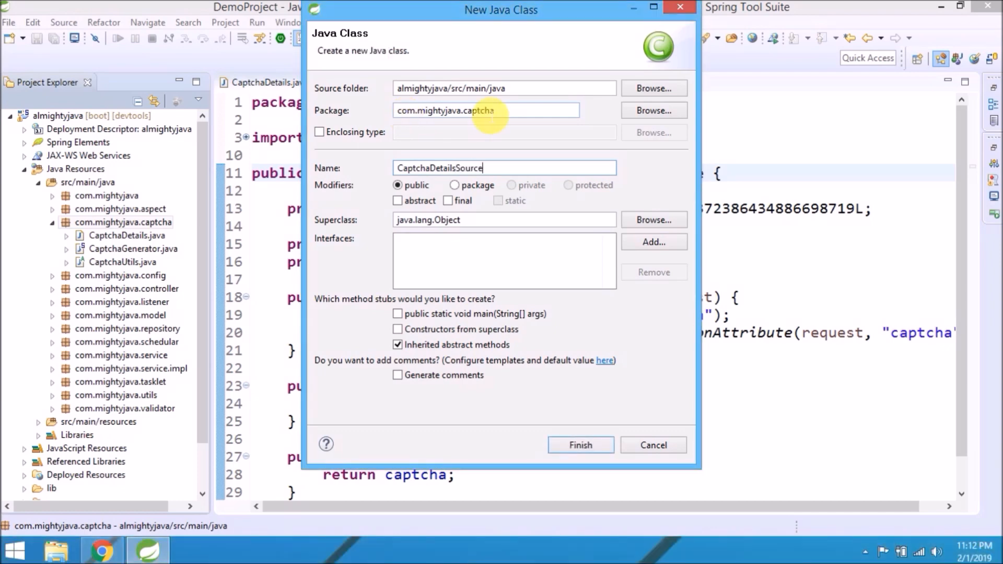
click(653, 242)
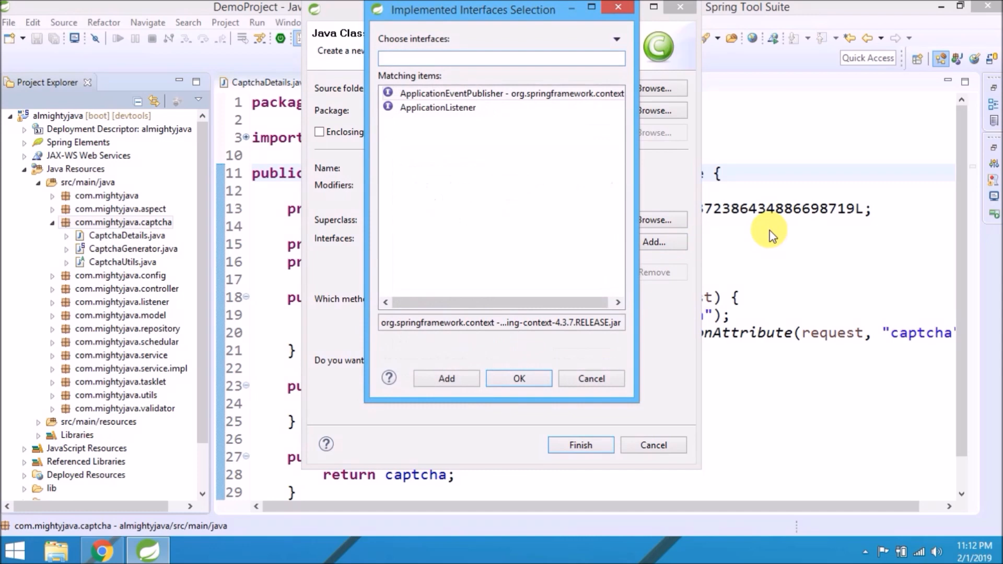
text(AuthenticationDet)
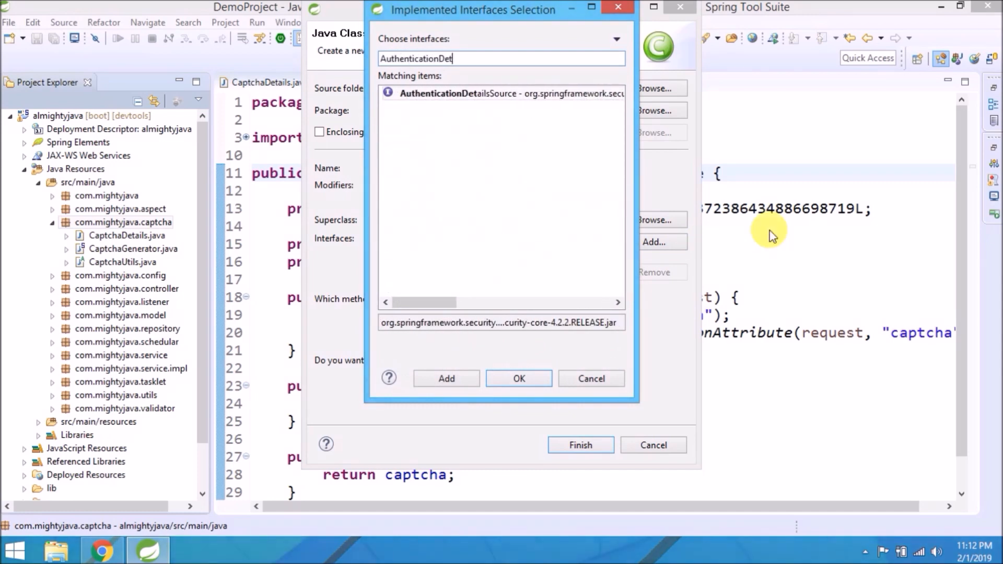
click(519, 379)
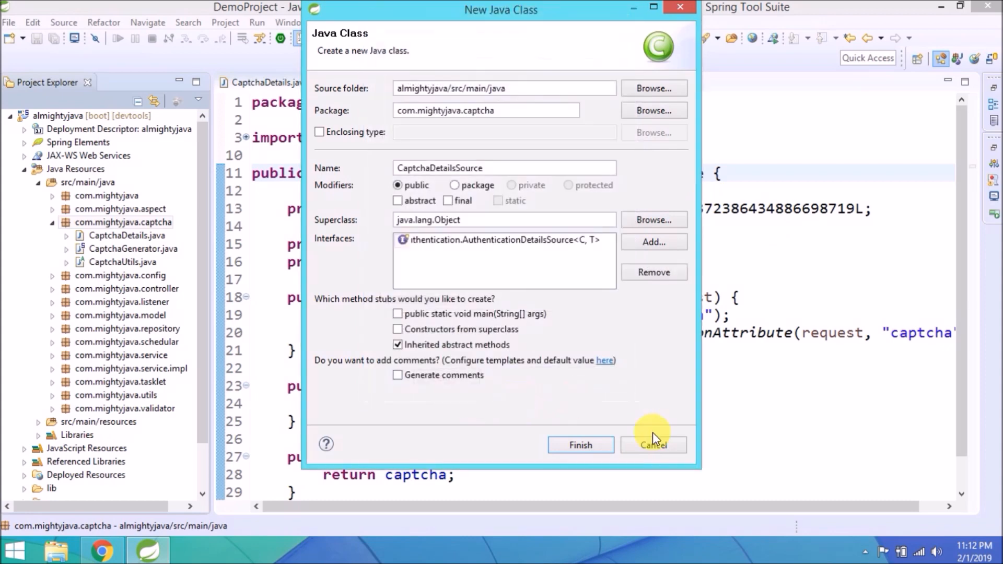
click(580, 445)
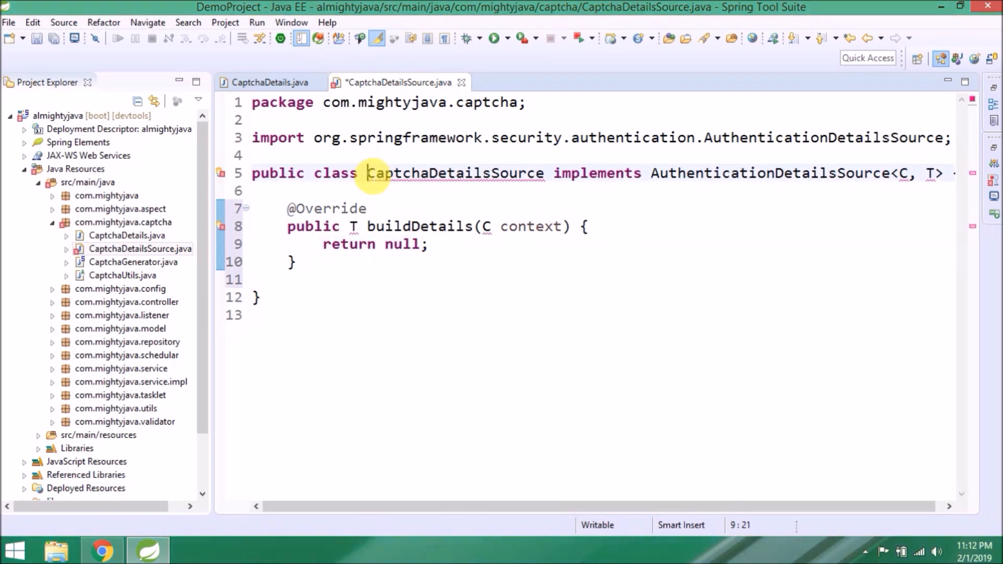
- Set the class's generic types to HttpServletRequest and CaptchaDetails
double_click(429, 173)
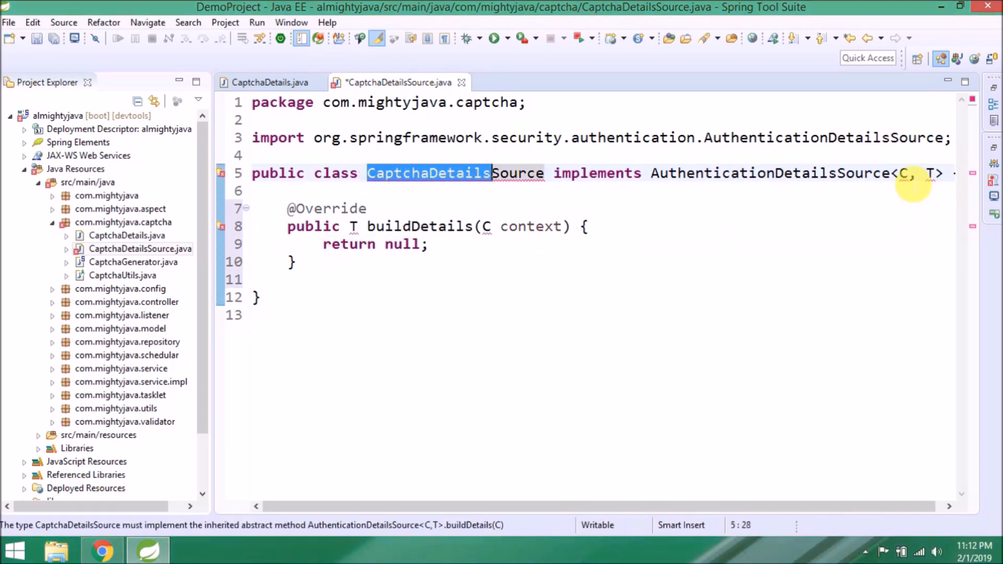
text(CaptchaDetails)
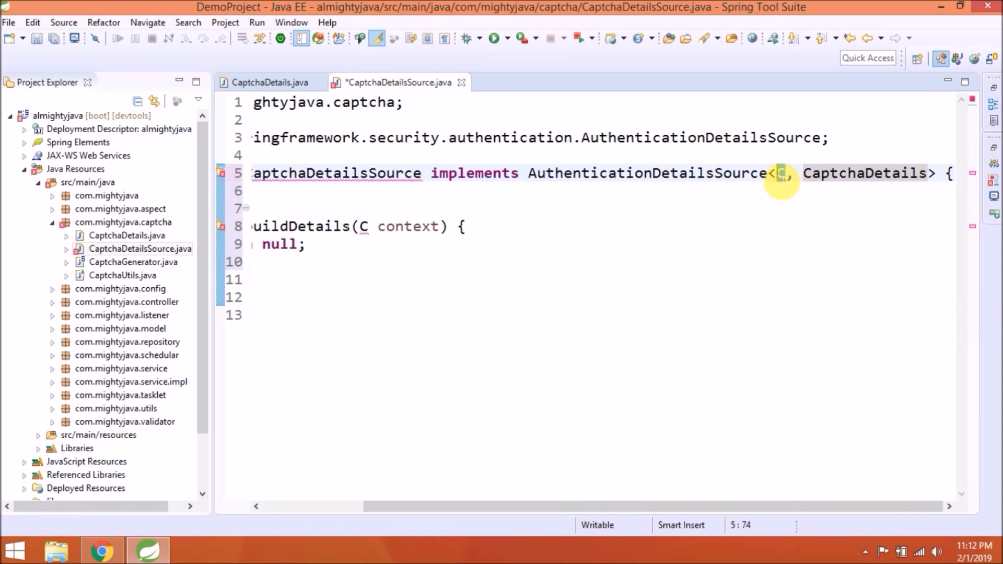
text(HttpServletRequest)
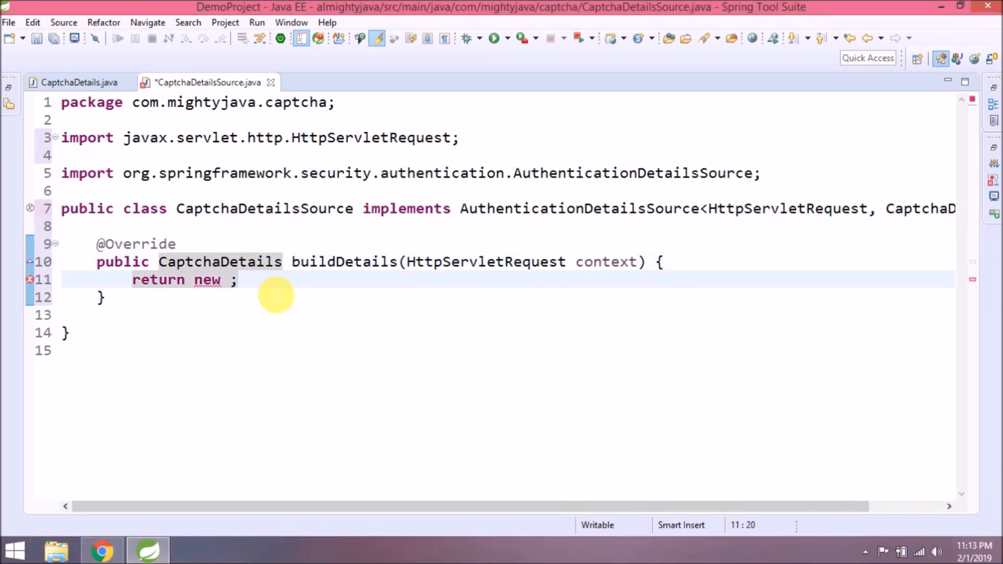
- Make buildDetails return new CaptchaDetails(context), checking the constructor, then save
text(CaptchaDetails())
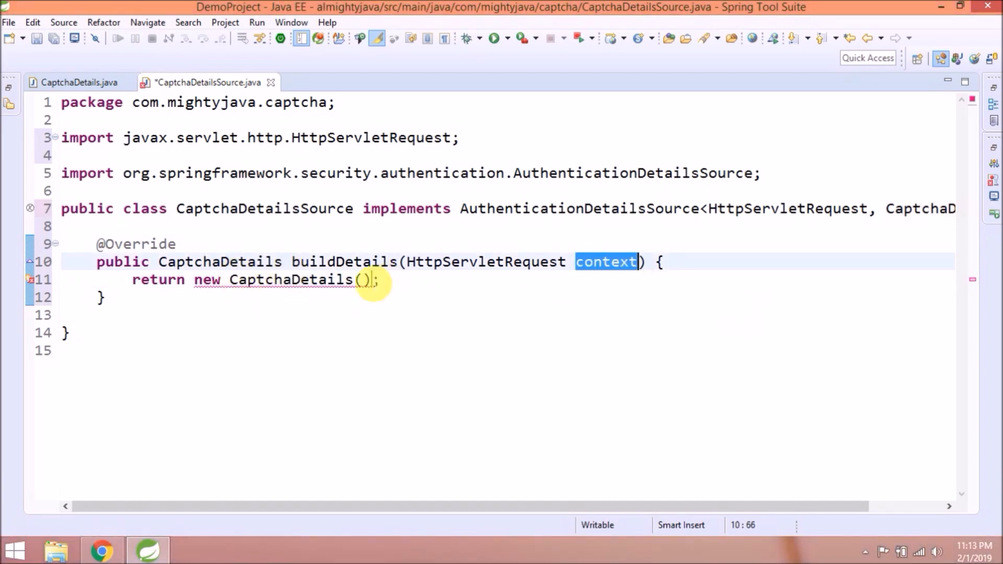
text(context)
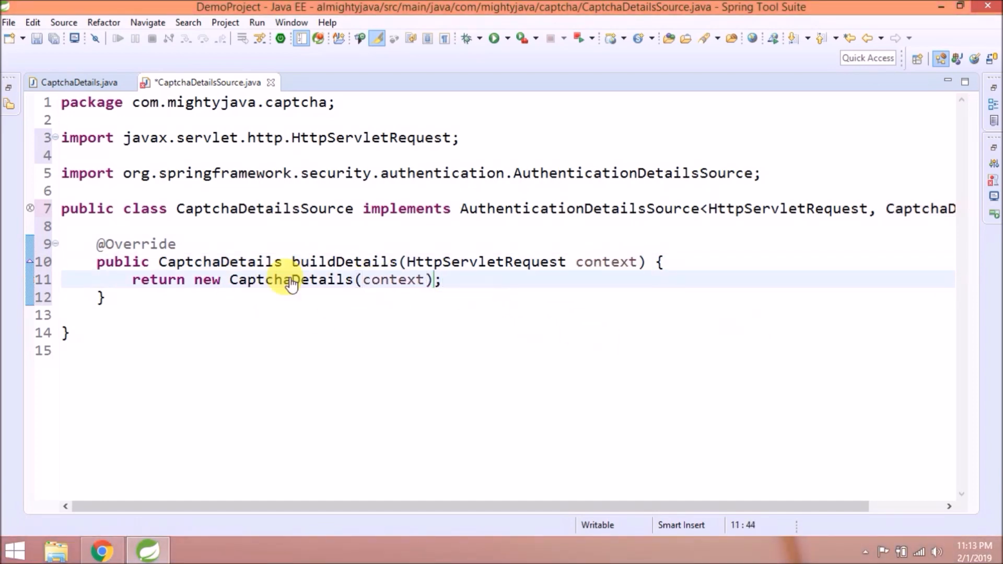
click(77, 82)
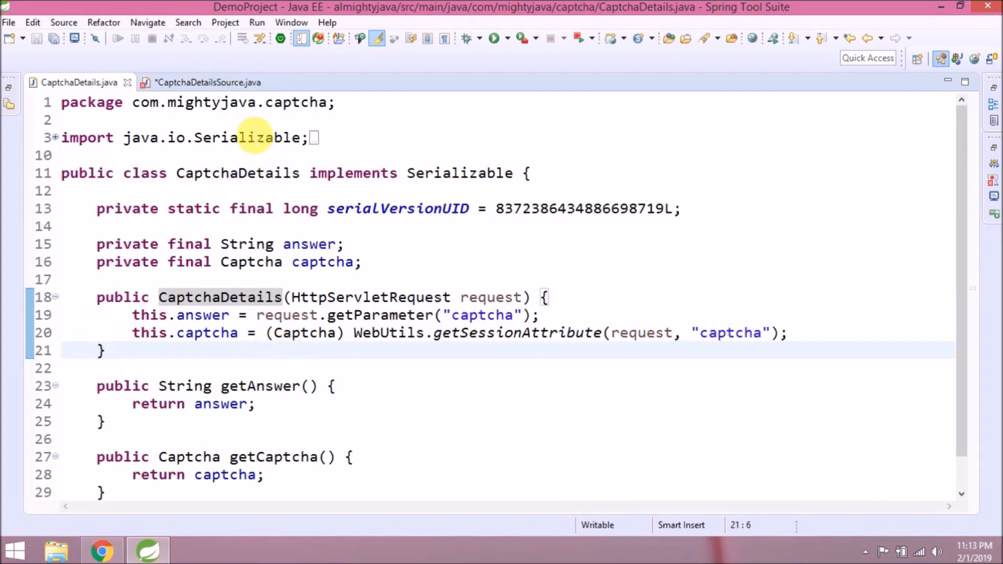
click(204, 82)
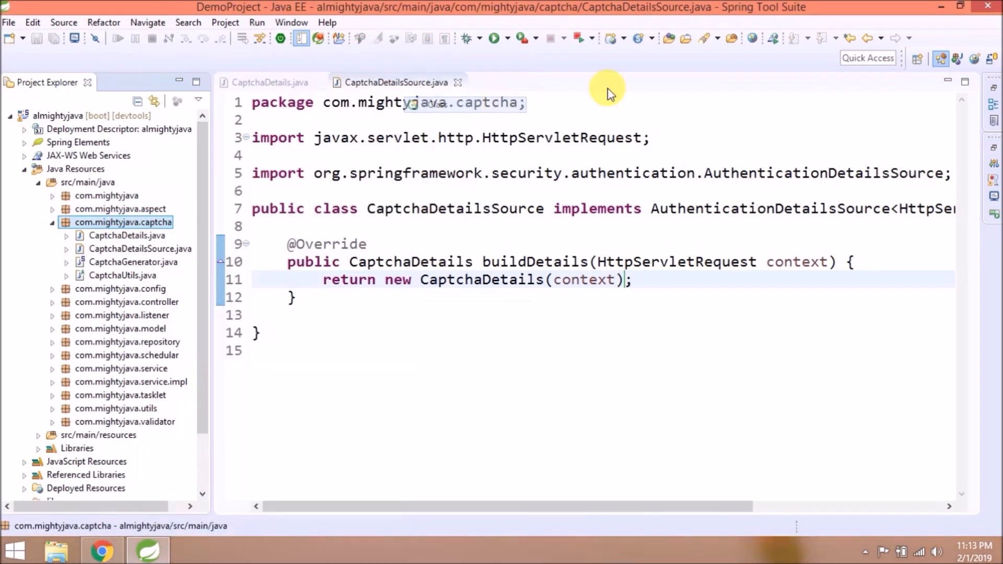
- Create class CaptchaAuthenticationProvider with superclass DaoAuthenticationProvider
text(CaptchaAuthenticationProvide)
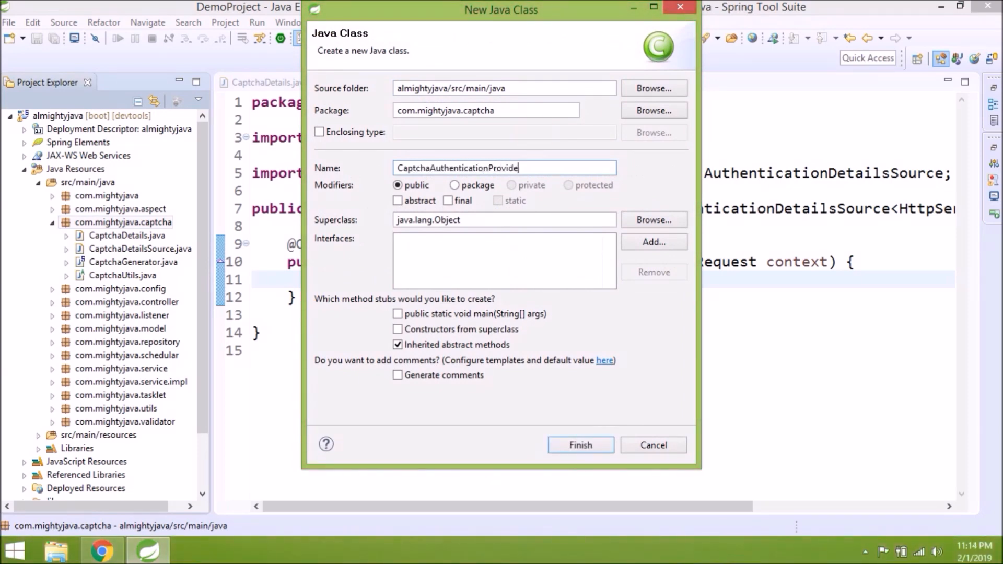
mouse_move(654, 219)
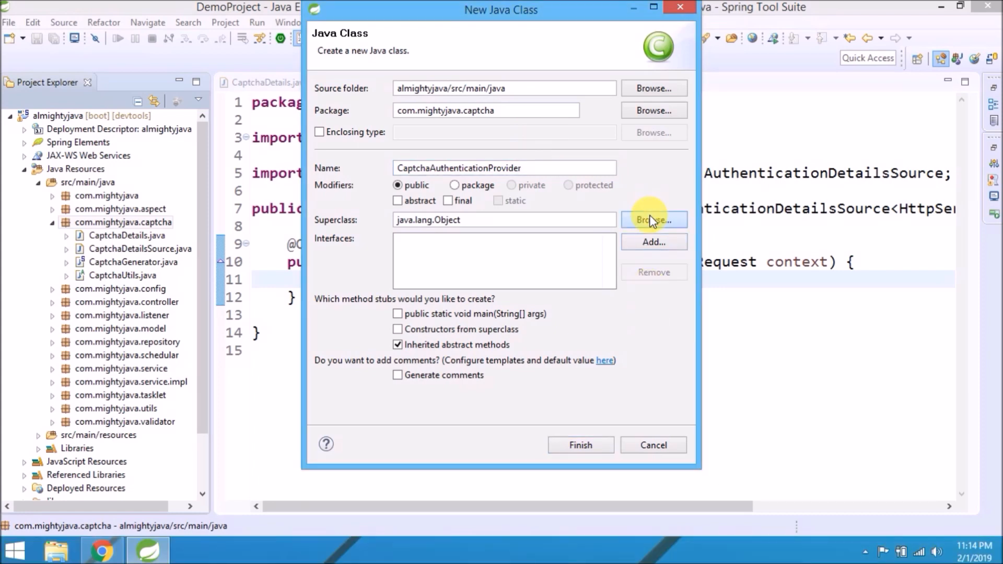
click(653, 219)
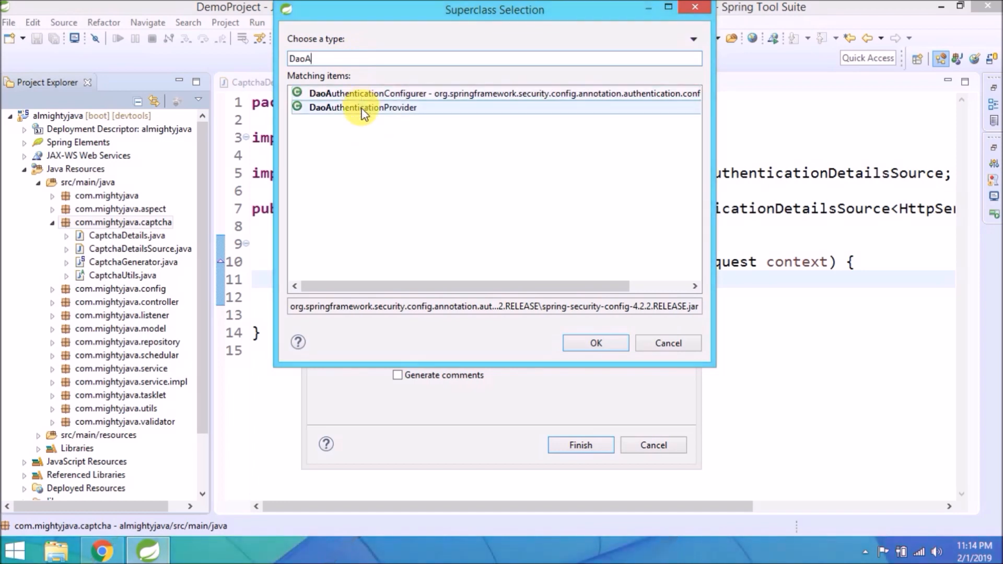
click(595, 343)
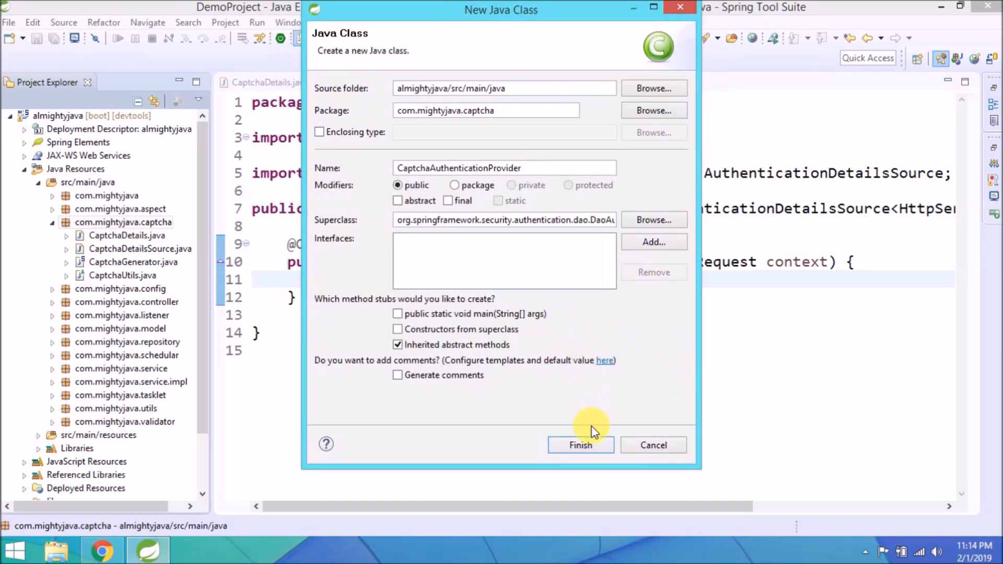
click(579, 445)
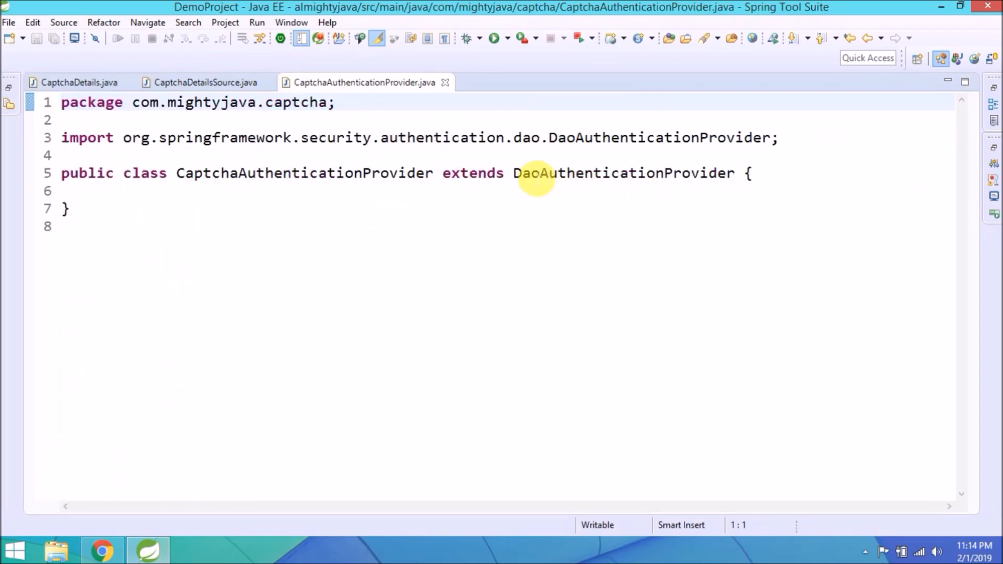
- Cut the passwordEncoder bean out of SpringSecurityConfiguration and paste it into CaptchaAuthenticationProvider
double_click(622, 173)
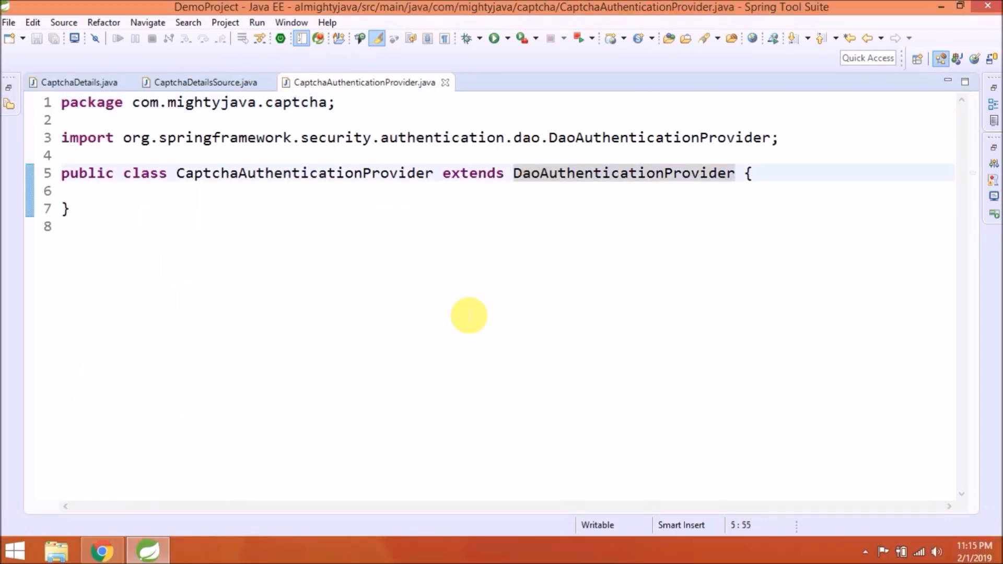
key(ctrl+shift+r)
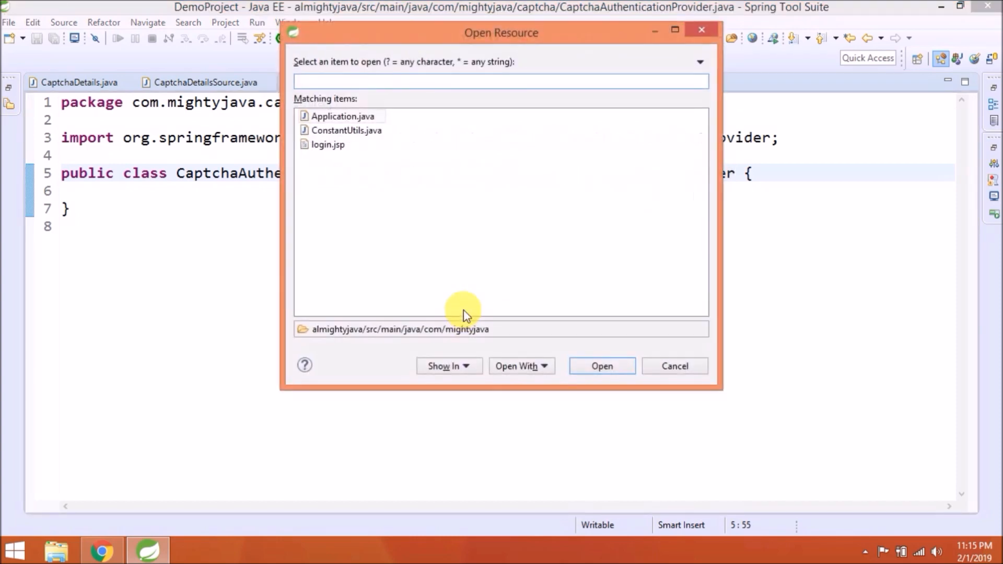
text(spring)
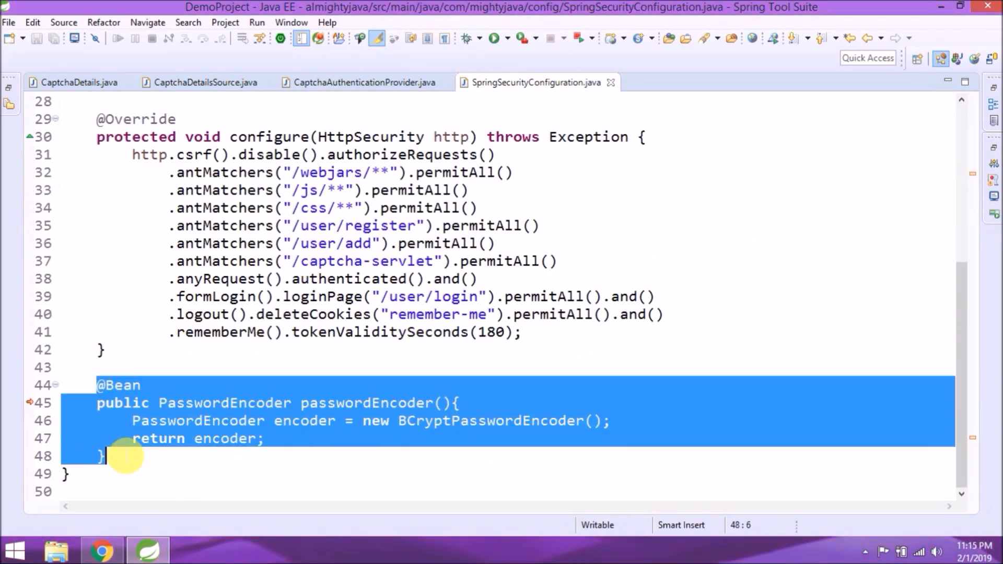
key(Delete)
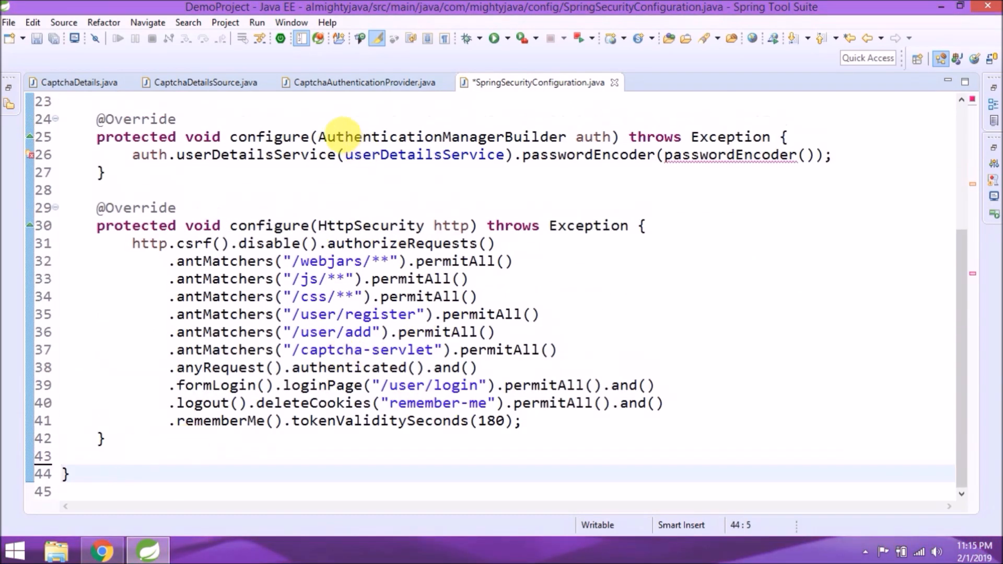
click(364, 82)
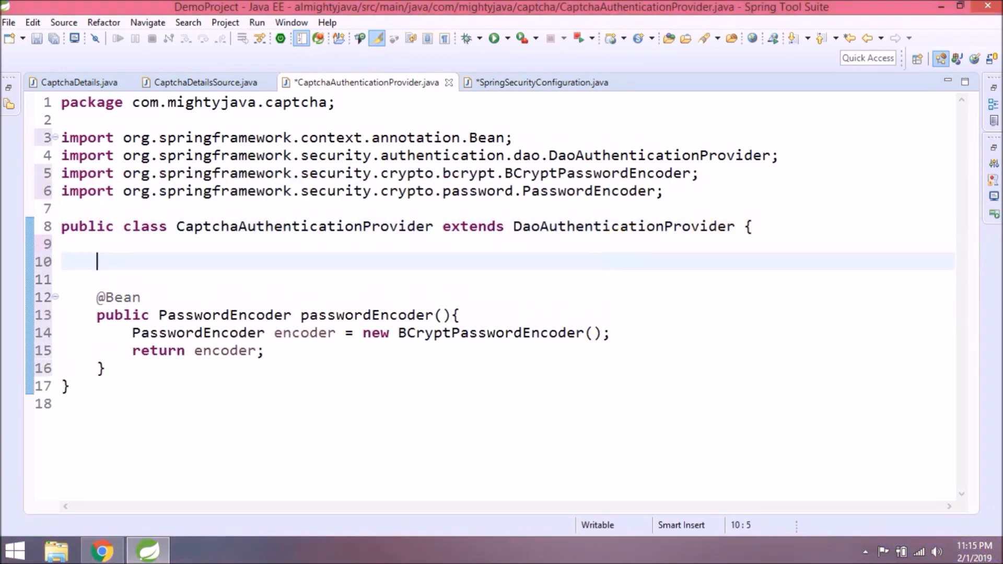
text(set)
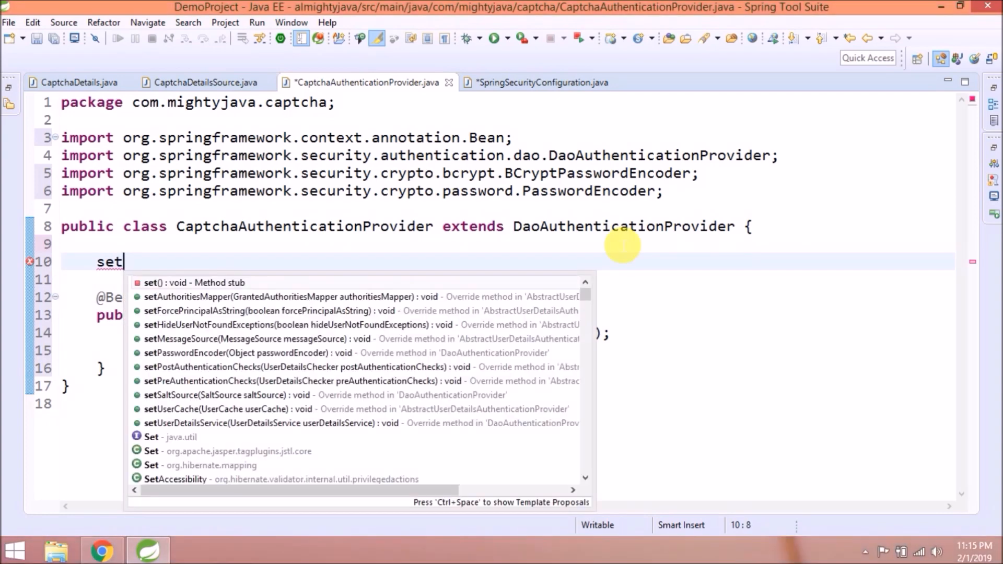
text(U)
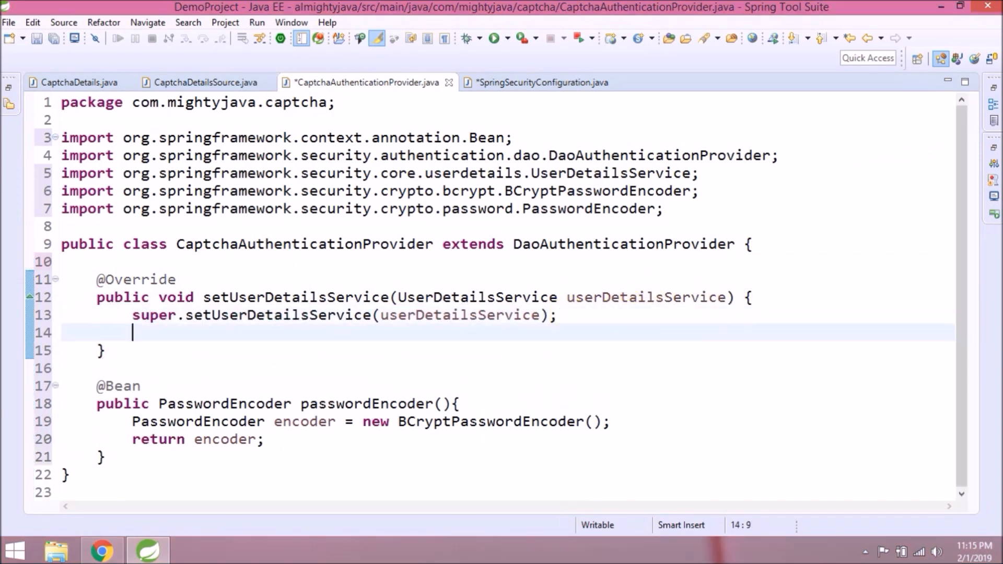
text(super.)
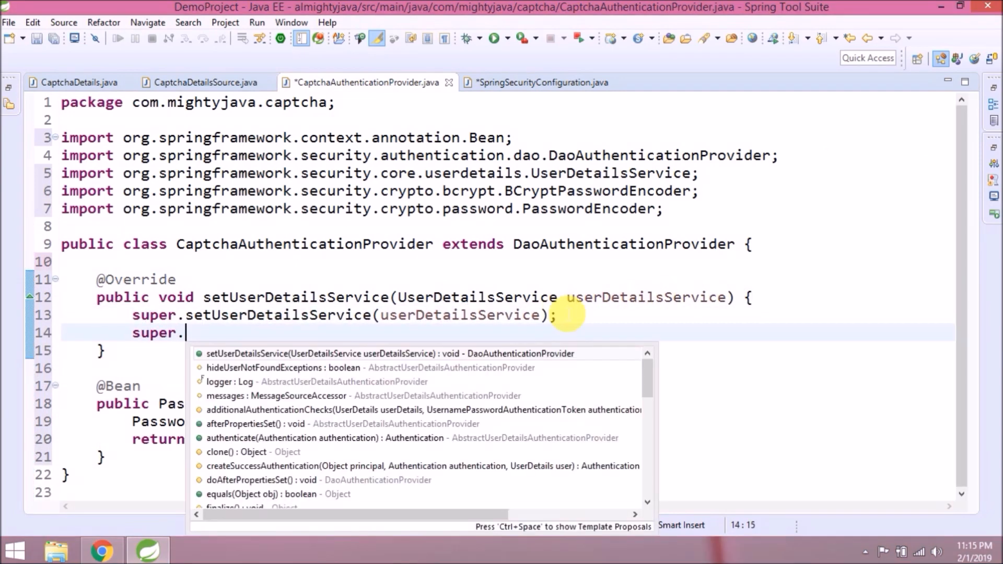
text(set)
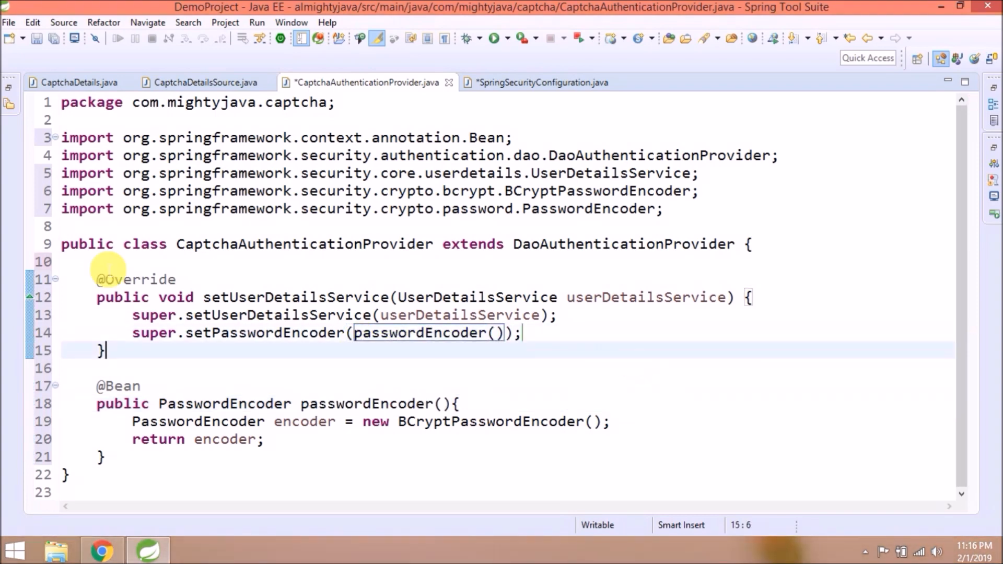
text(@)
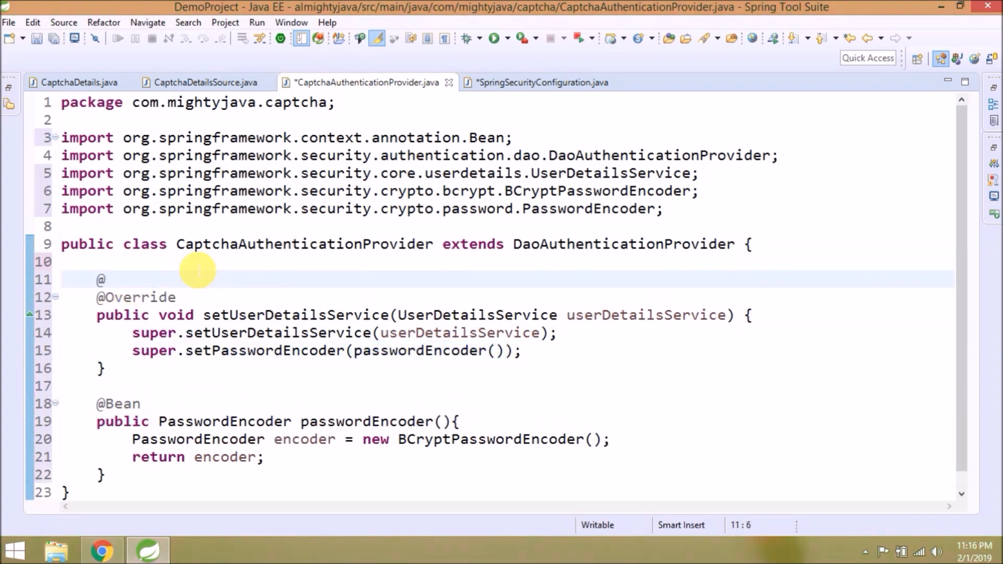
text(Autowired)
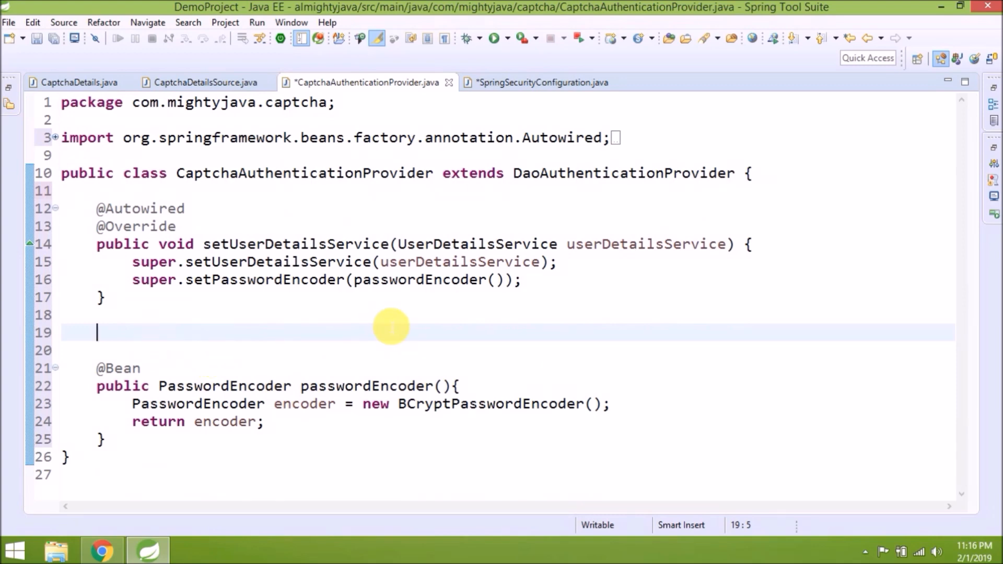
- Override additionalAuthenticationChecks and store authentication.getDetails() in an Object variable
text(add)
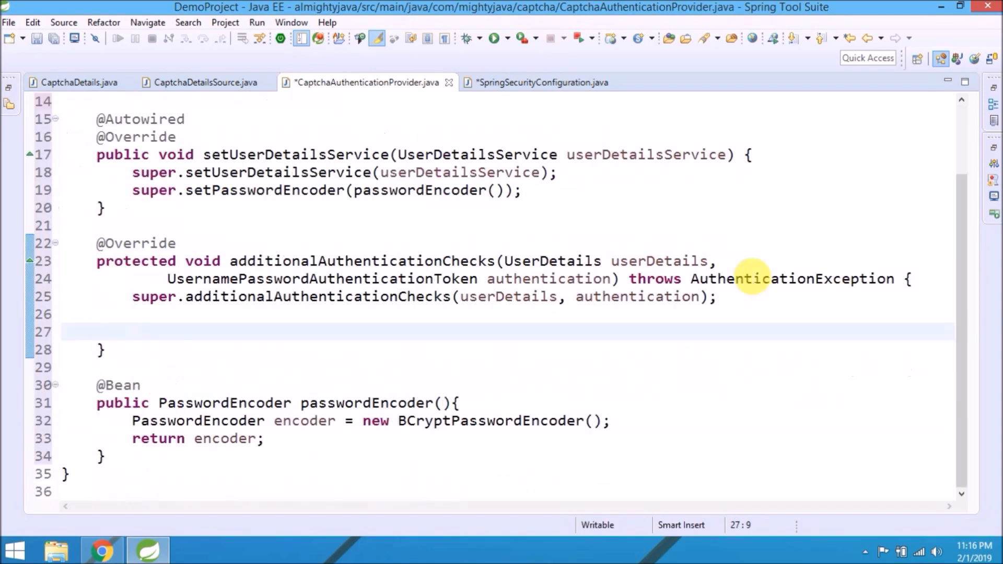
text(authentication)
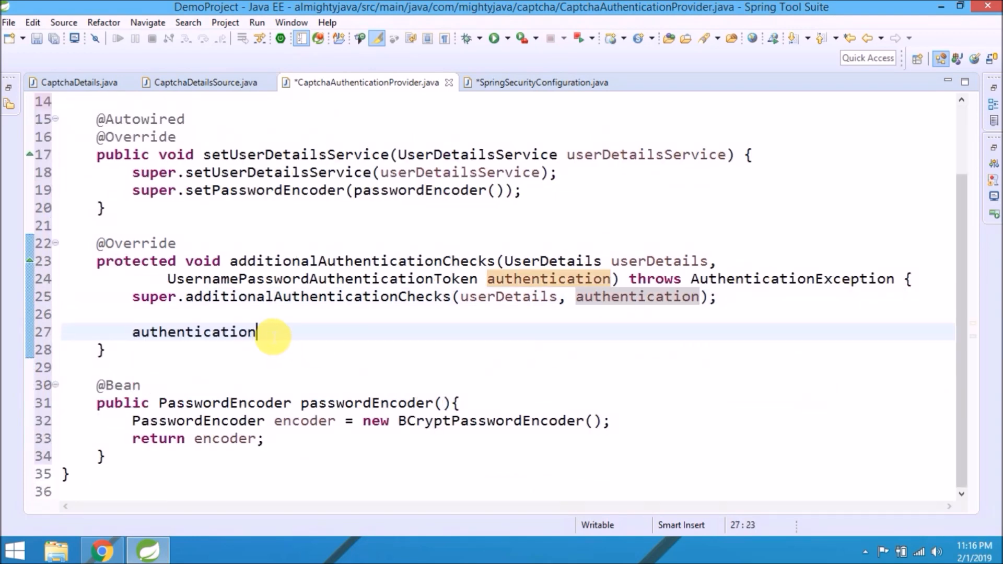
text(.getDetails())
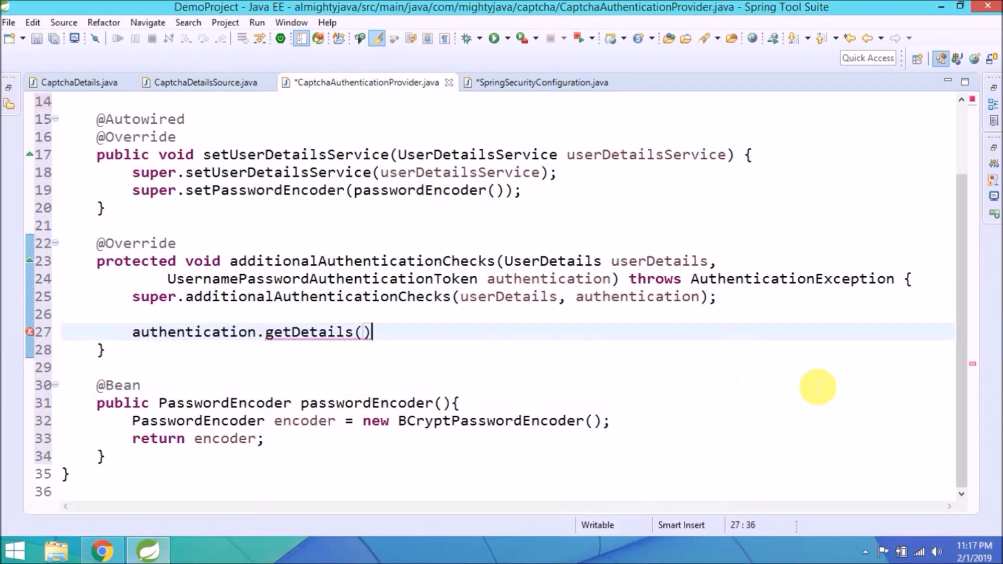
text(Object object =)
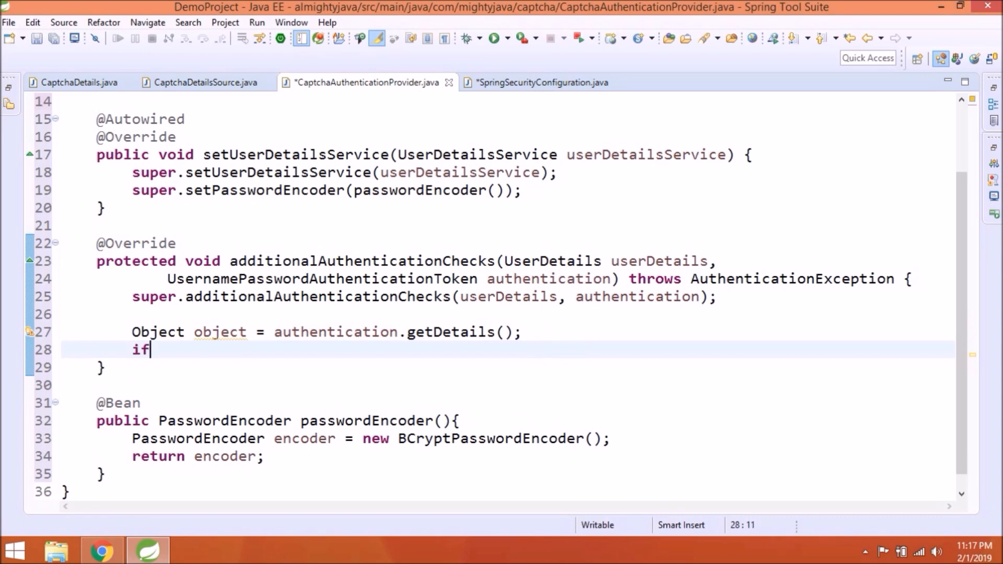
text(())
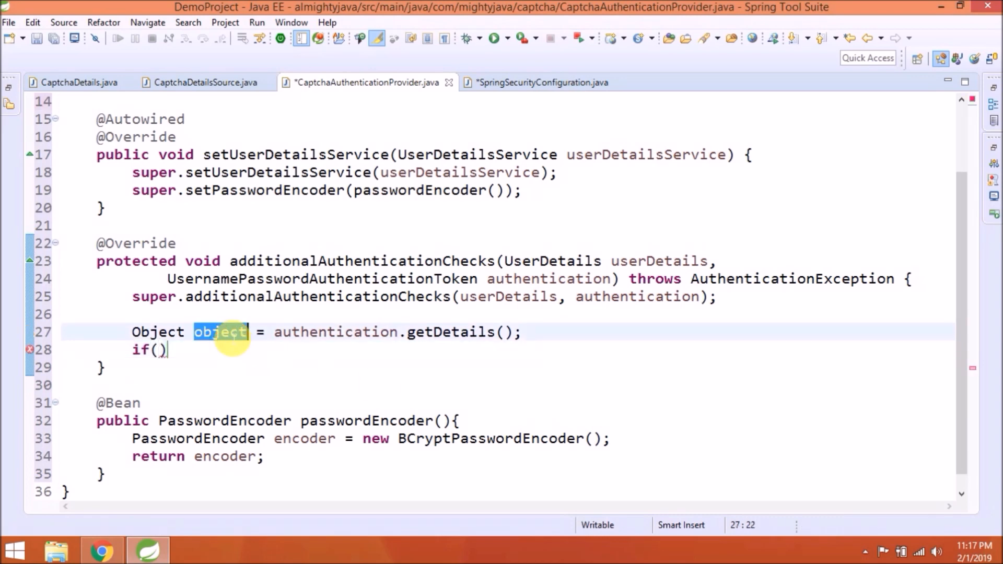
- Throw InsufficientAuthenticationException "Captcha Details Not Found." when the object isn't CaptchaDetails
text(object instanceof CaptchaDetails)
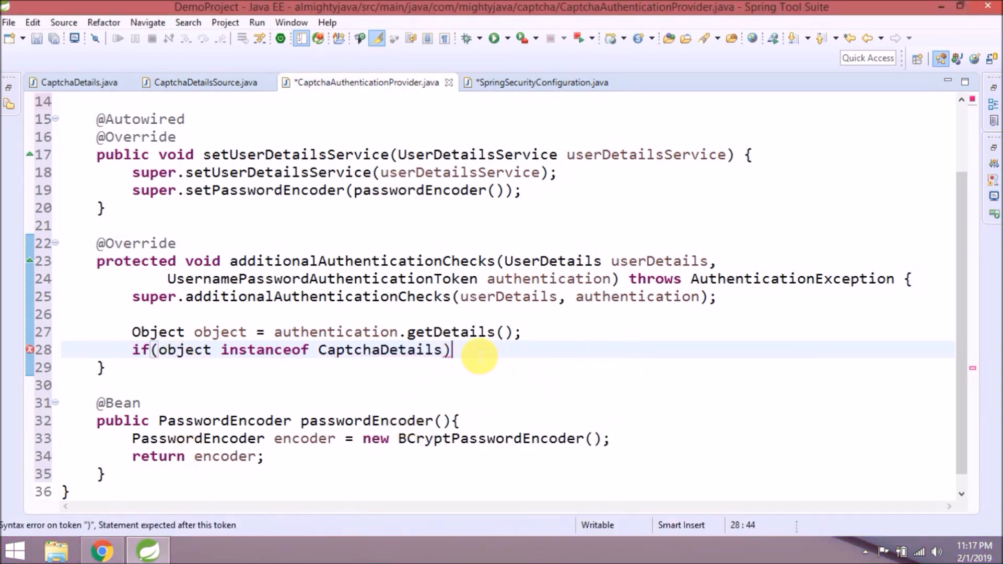
text({)
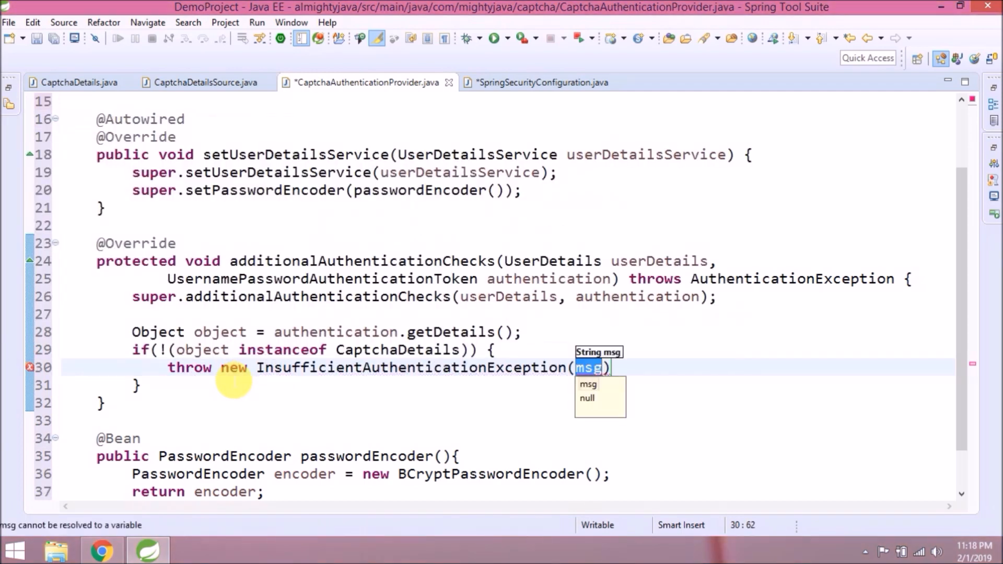
text("")
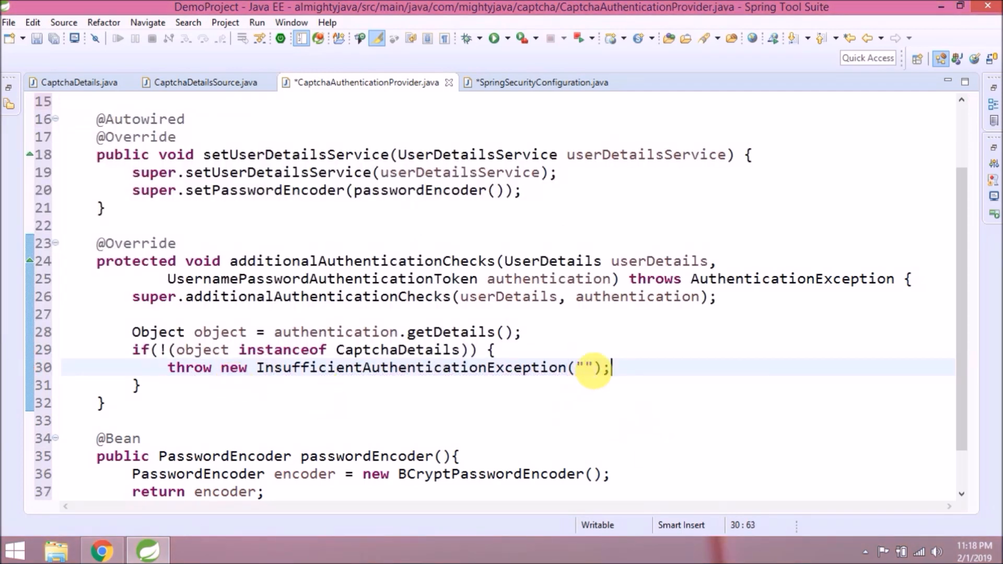
text(Captcha Details Not Found.)
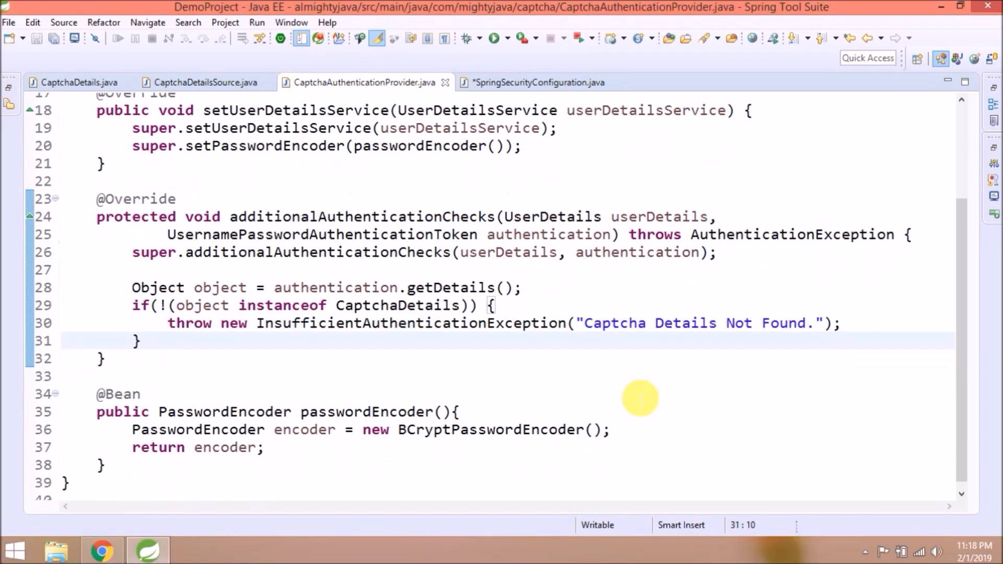
- Cast the details object to a CaptchaDetails variable named captchaDetails
text(CaptchaDetails captchaDetails =)
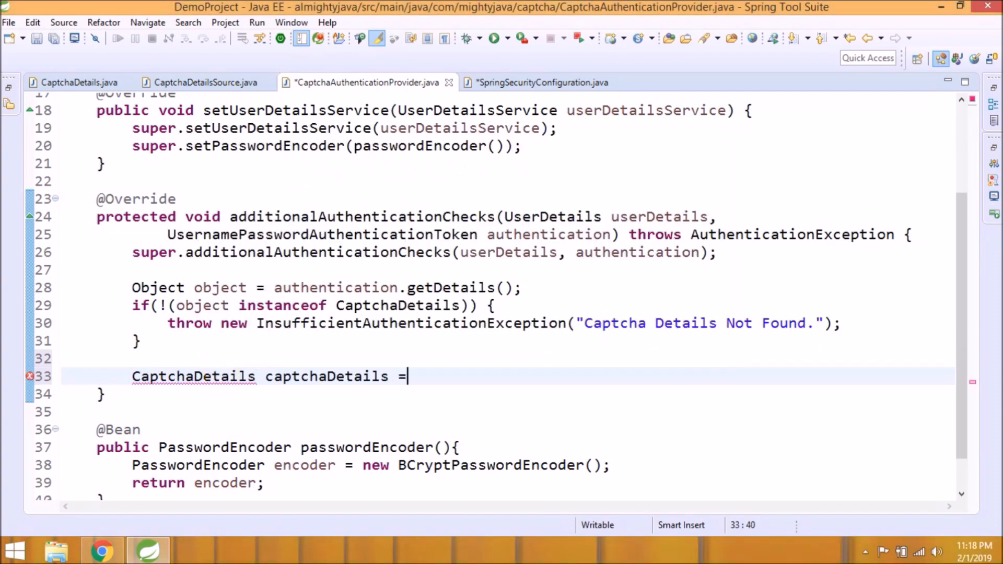
text(object;)
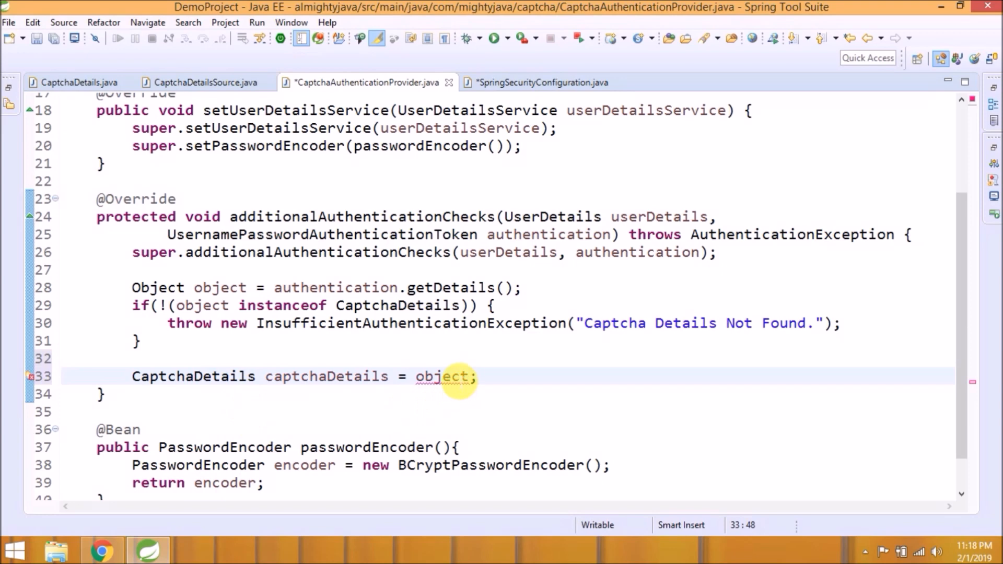
text((CaptchaDetails))
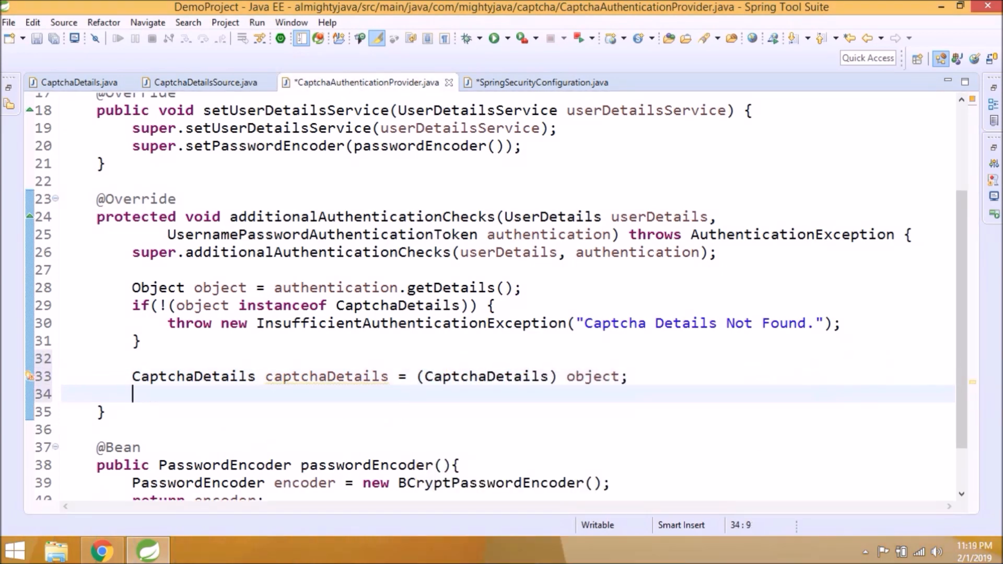
text(Captcha captcha =)
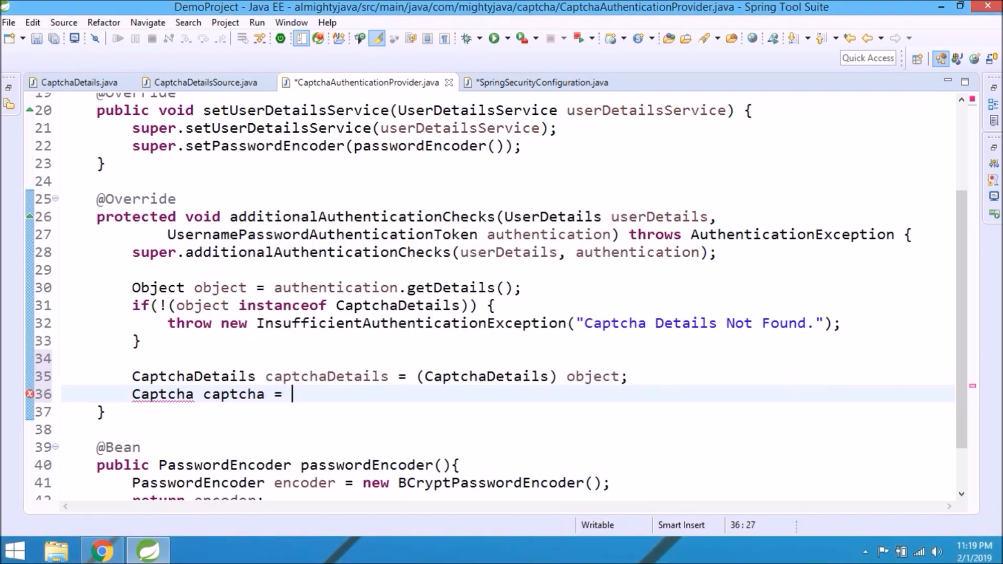
text(captchaDetails.getCaptcha();)
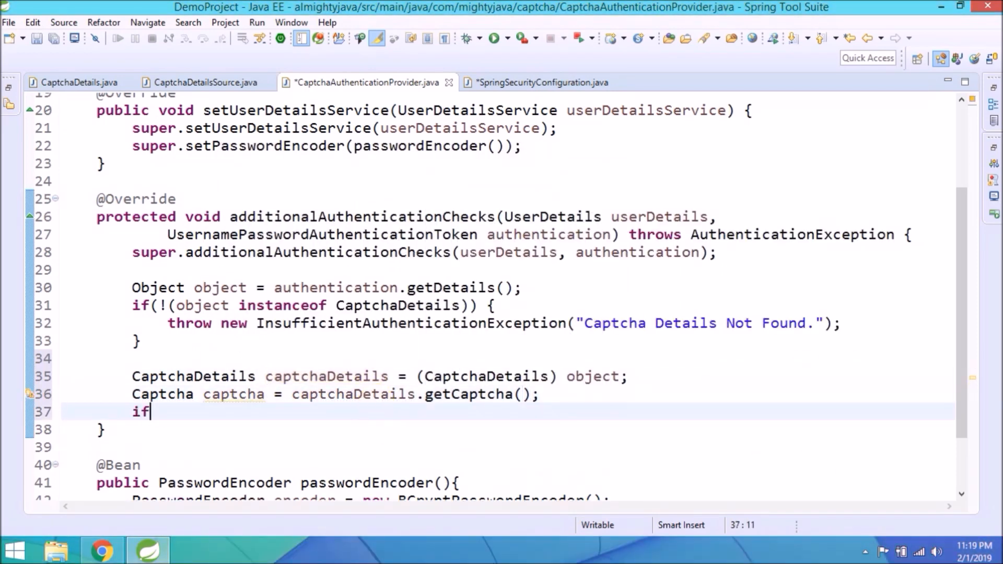
- Throw "Captcha does not match." when the captcha answer differs from captchaDetails' answer
text((captcha ))
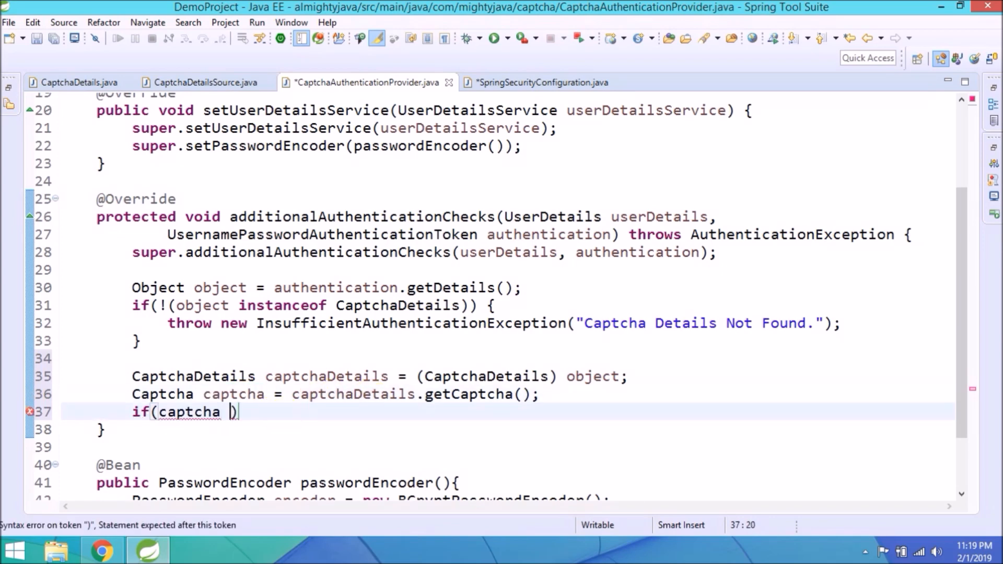
text(!= null)
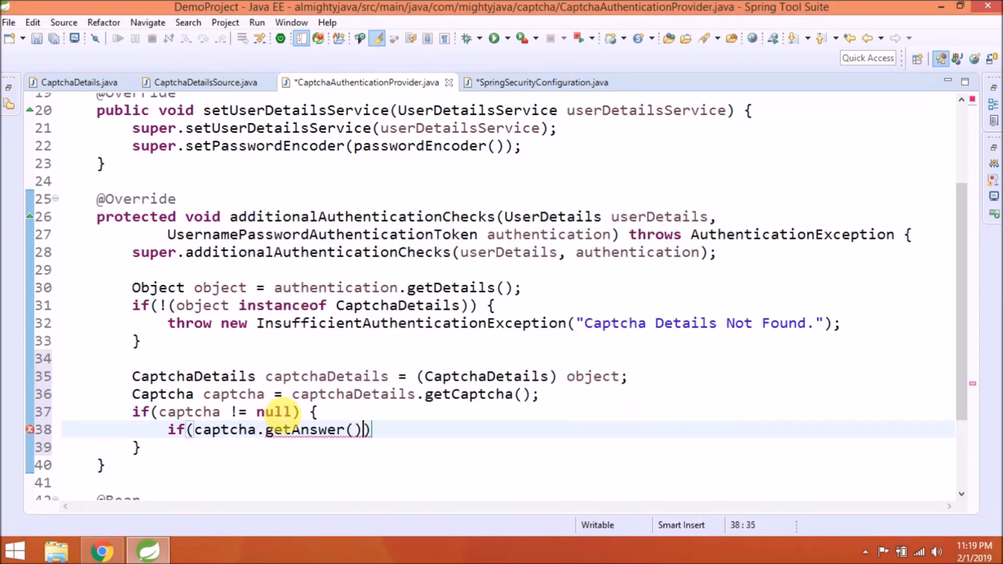
text(.equals(captchaDetails.getAnswer()
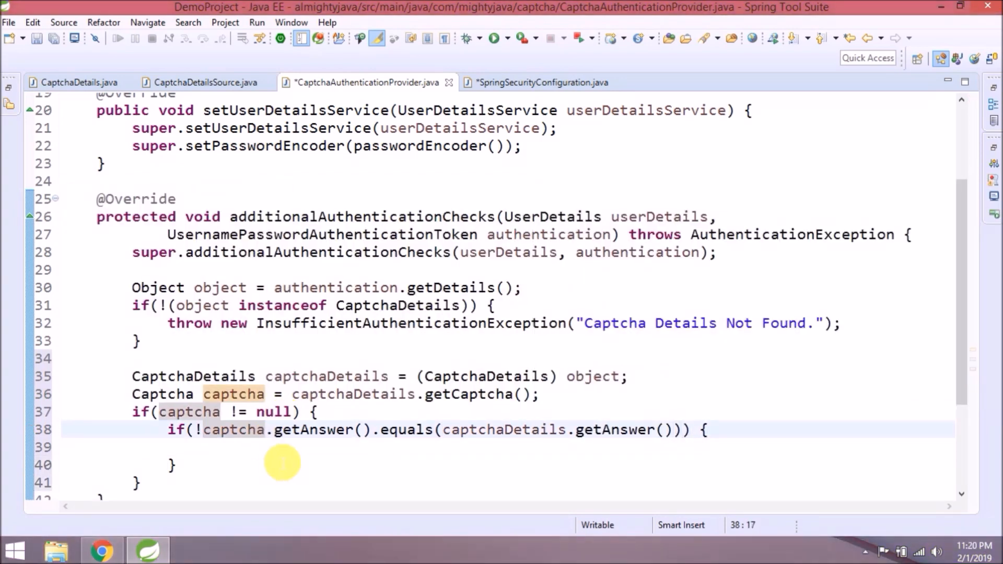
text(throw new InsufficientAuthenticationException("Captcha does not match.");)
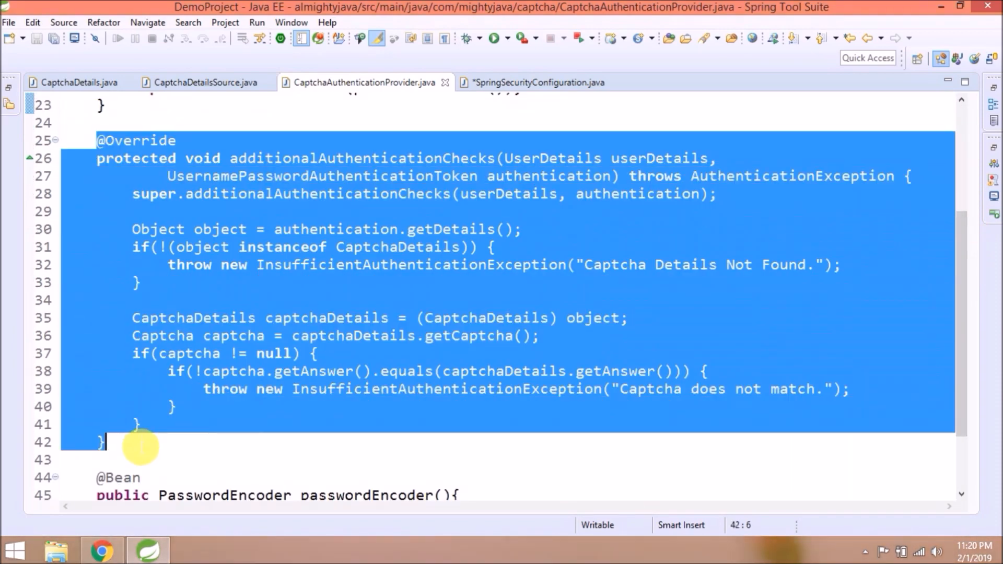
scroll(down, 3)
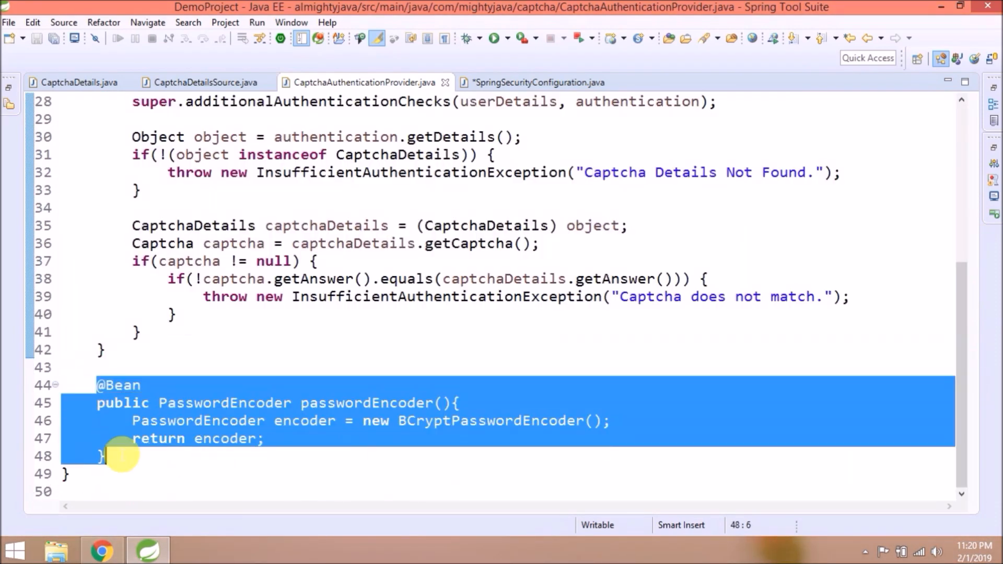
- Replace auth.userDetailsService(...) with auth.authenticationProvider(authenticationProvider) in SpringSecurityConfiguration
click(534, 82)
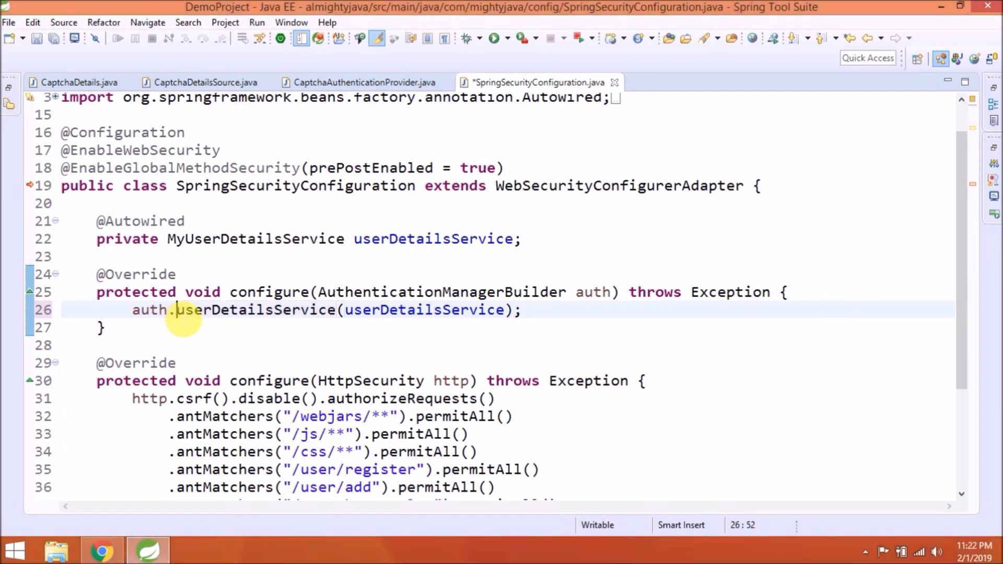
drag(176, 310, 502, 309)
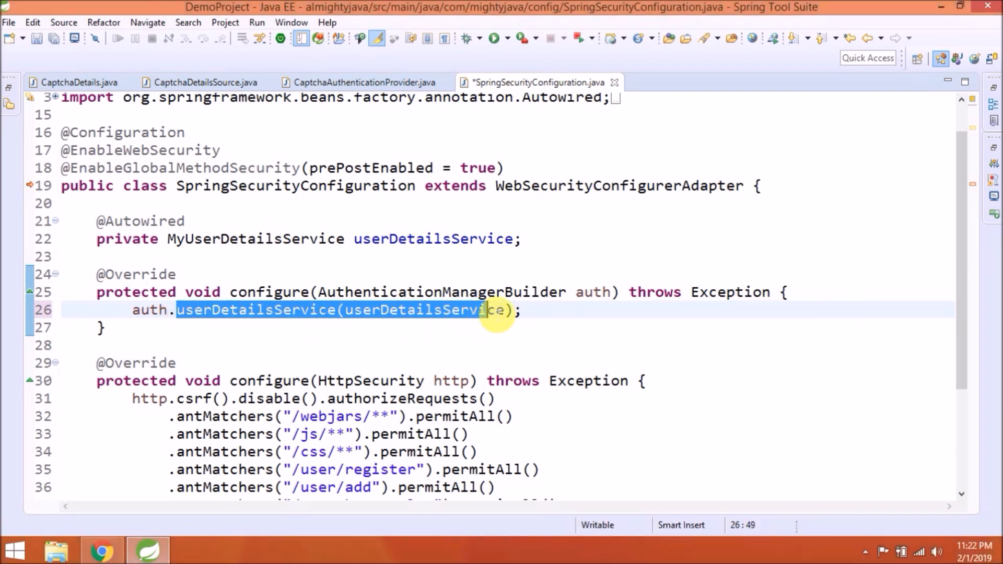
key(Delete)
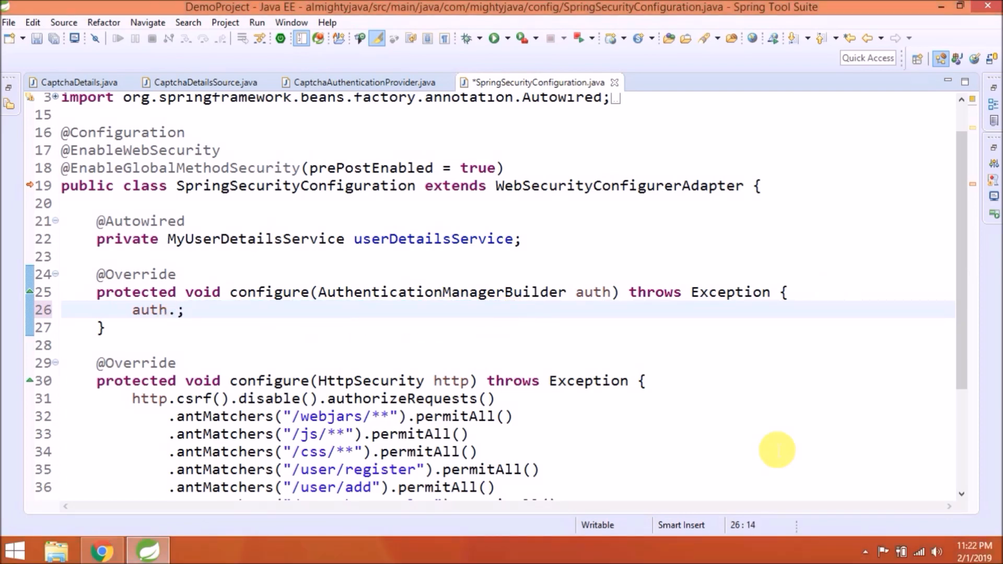
text(.)
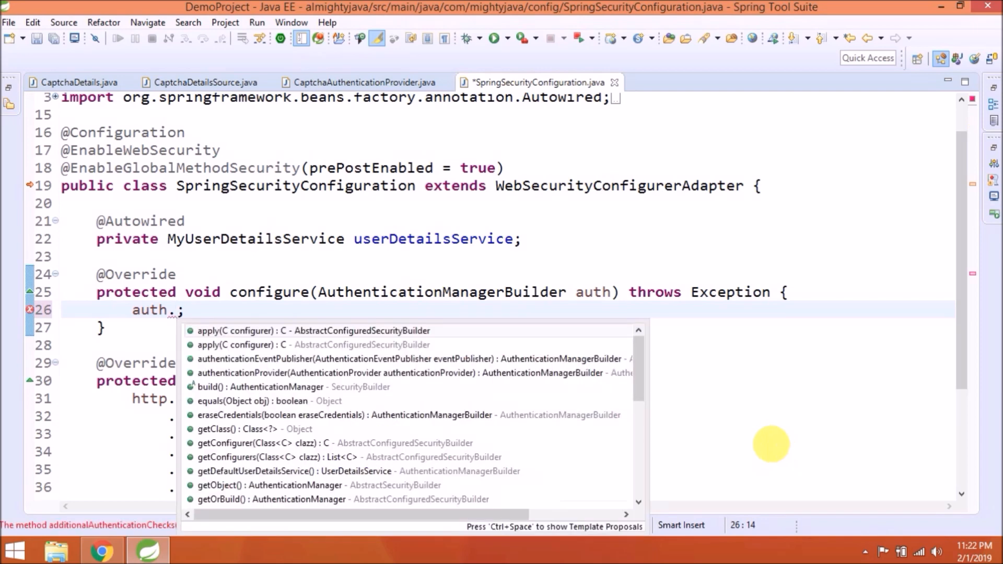
text(a)
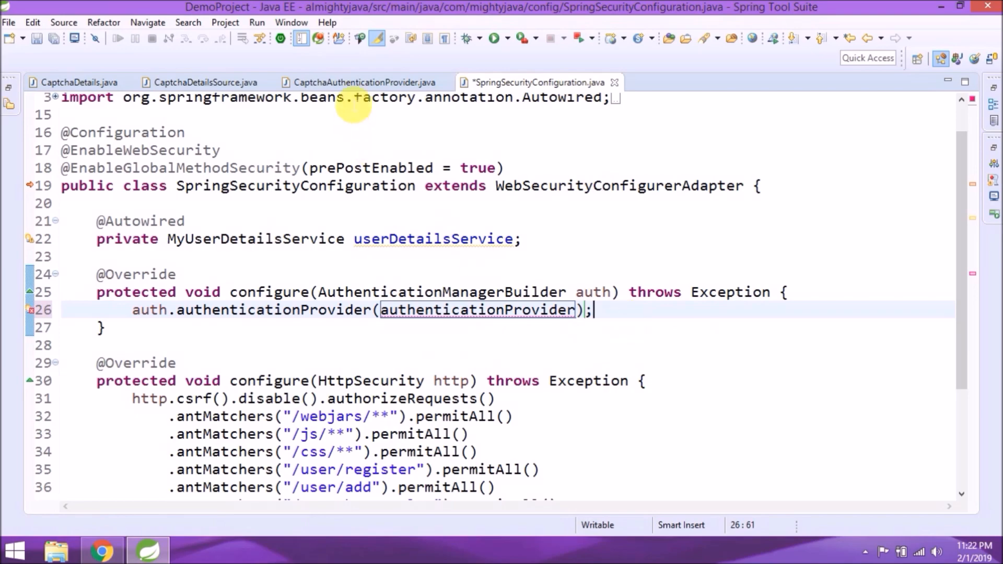
click(362, 82)
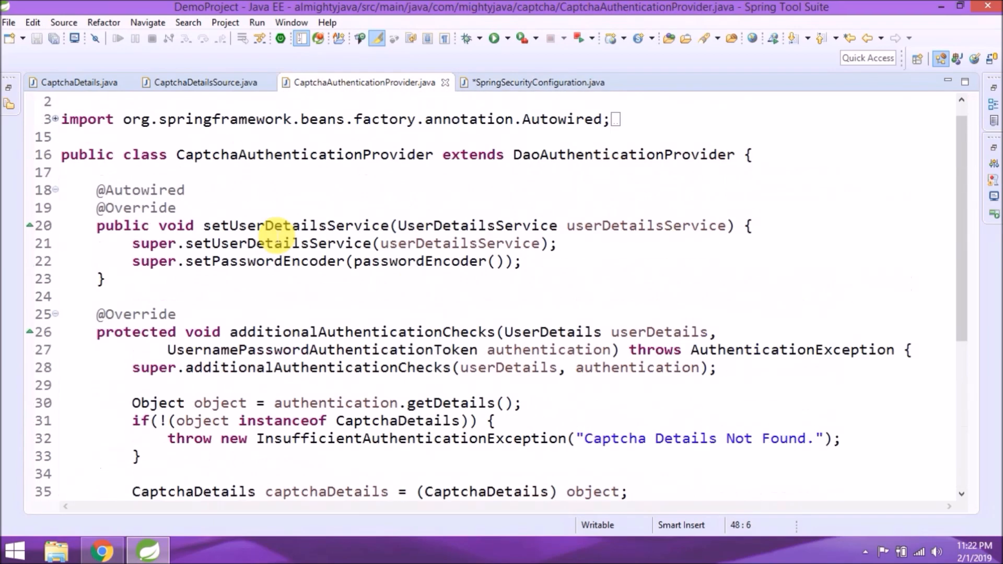
click(535, 82)
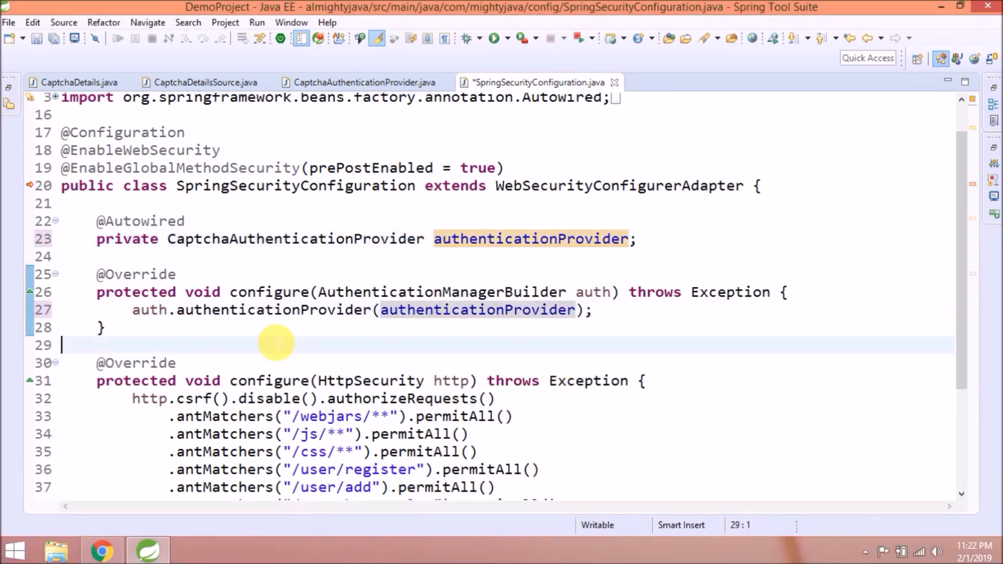
scroll(down, 3)
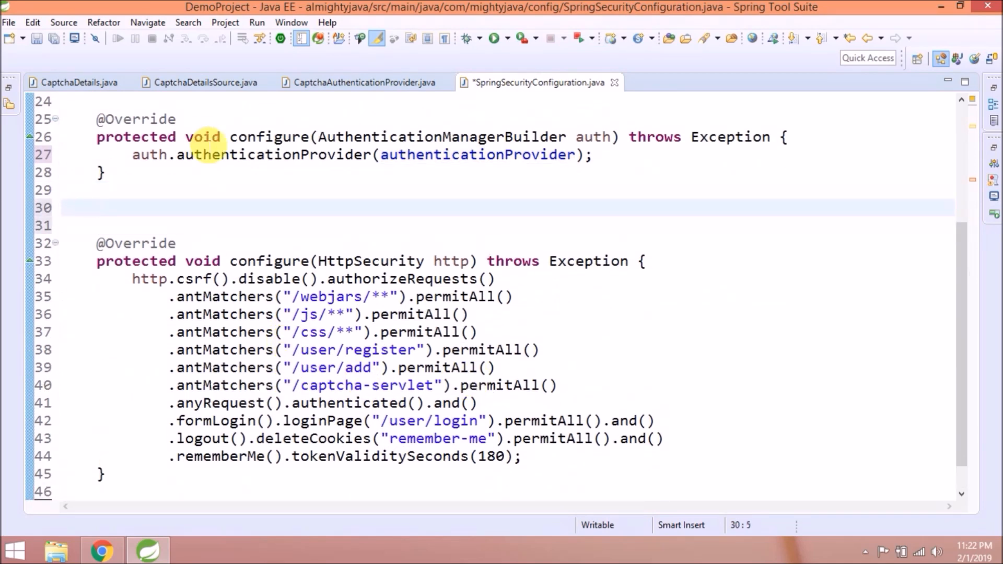
text(private)
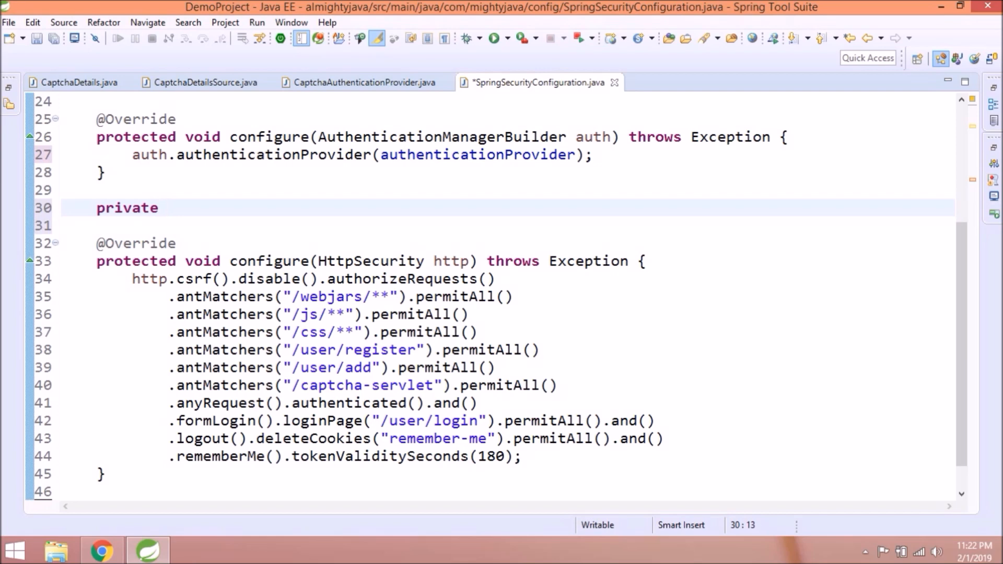
text(CaptchaDetailsSource deta)
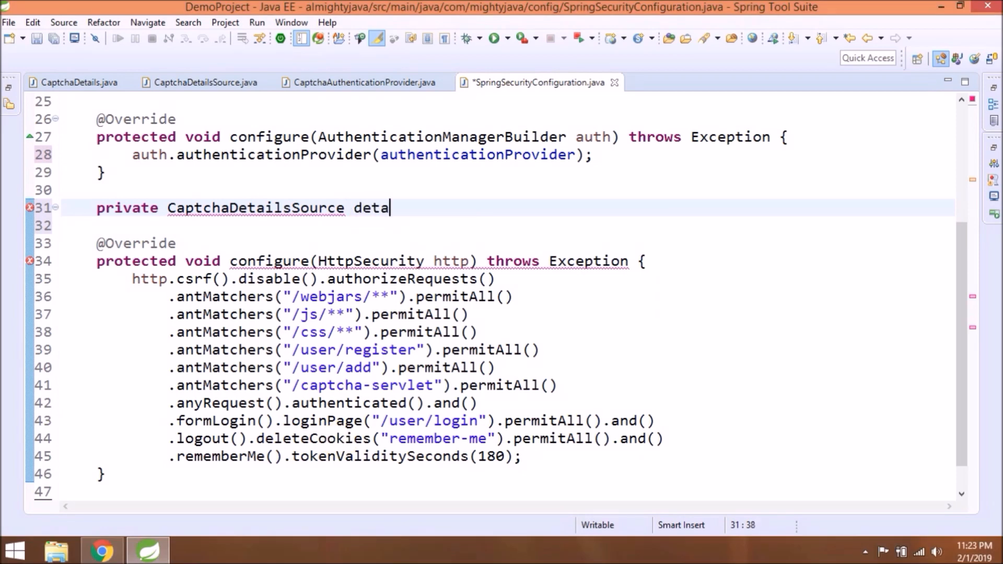
text(ilsSource;)
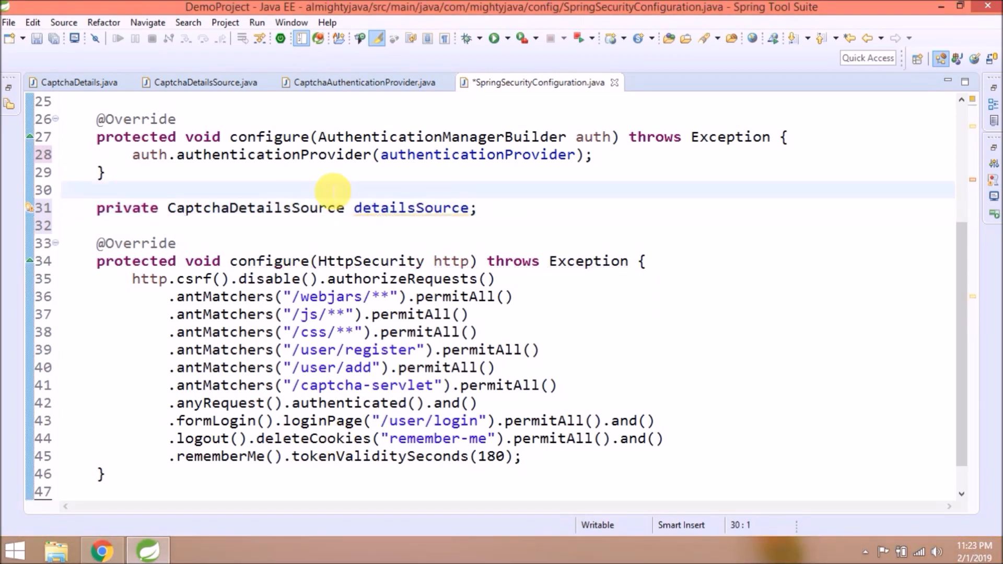
text(@Autowired)
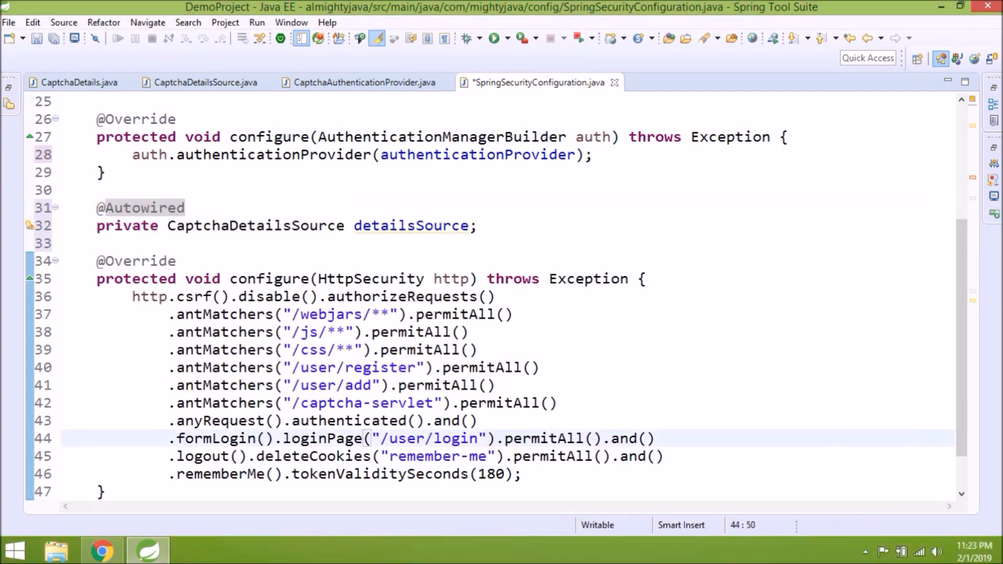
text(au)
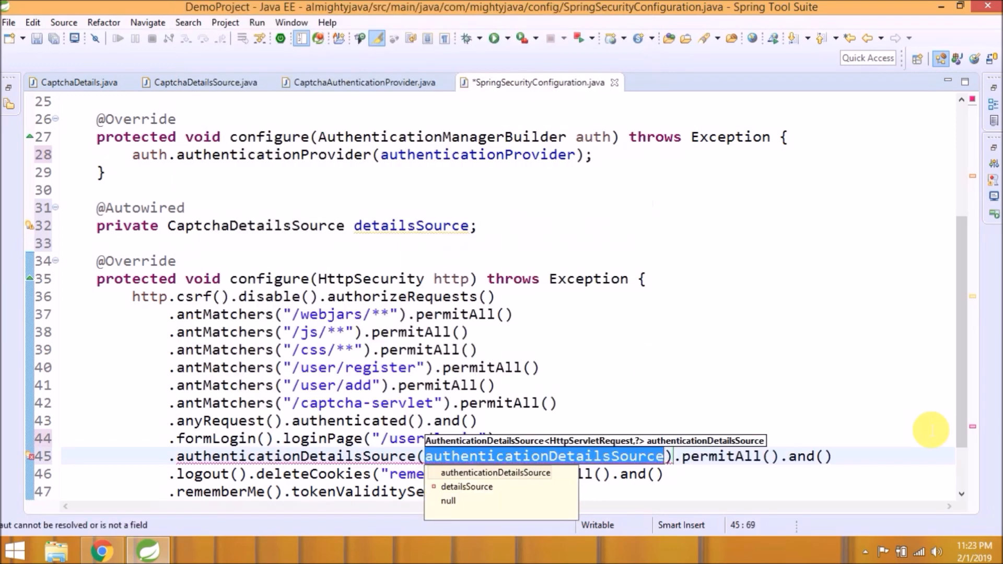
click(467, 487)
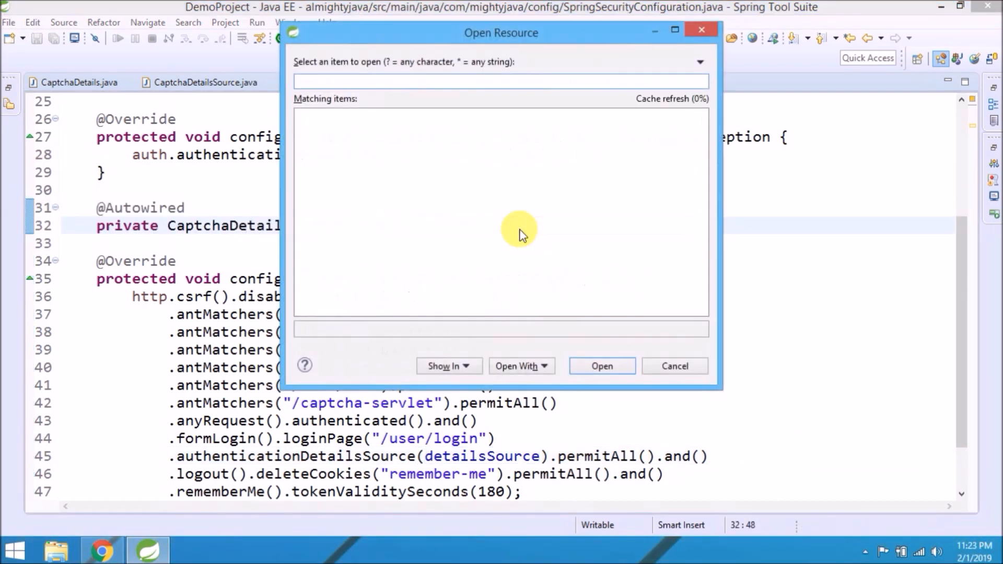
text(a)
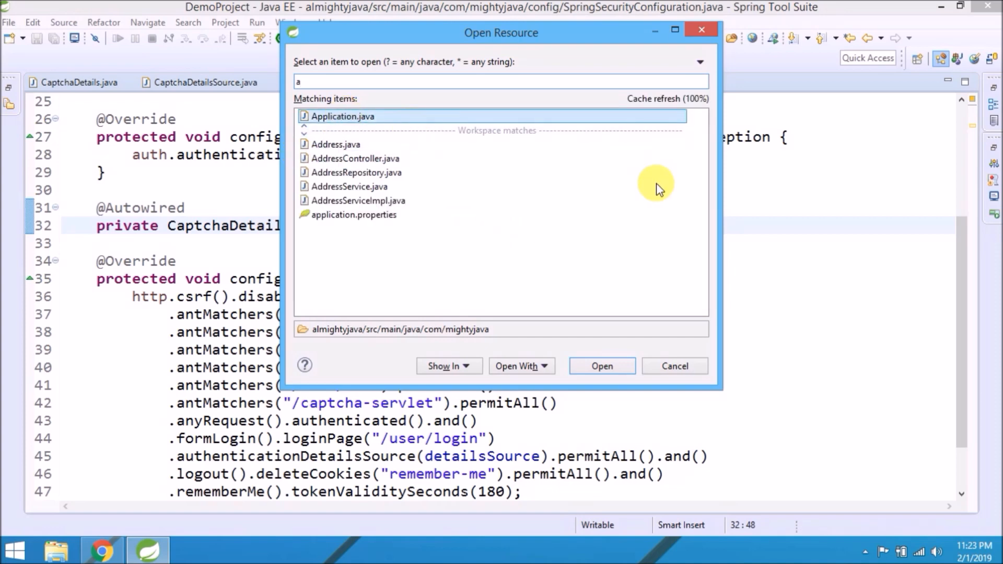
click(601, 366)
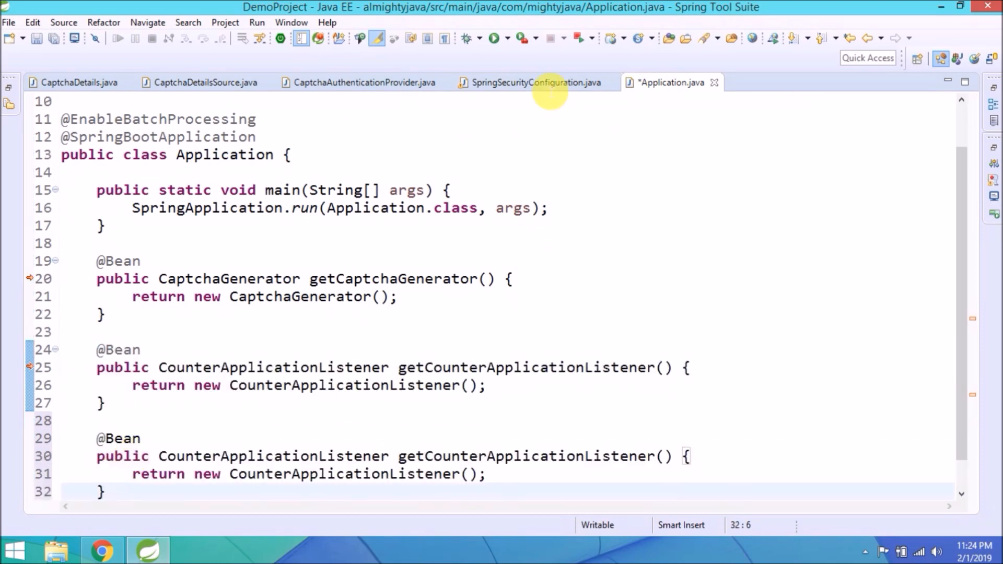
click(532, 82)
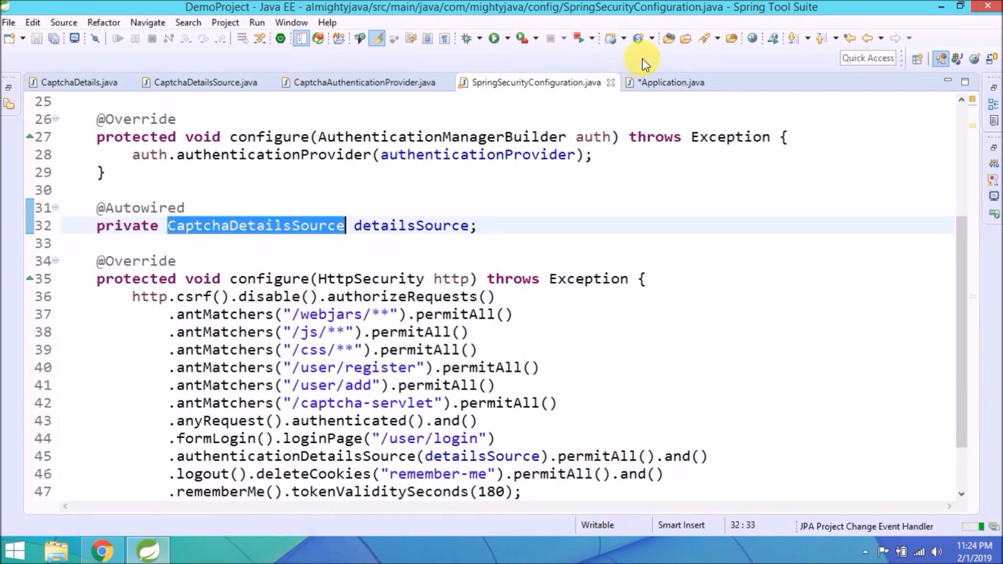
click(670, 82)
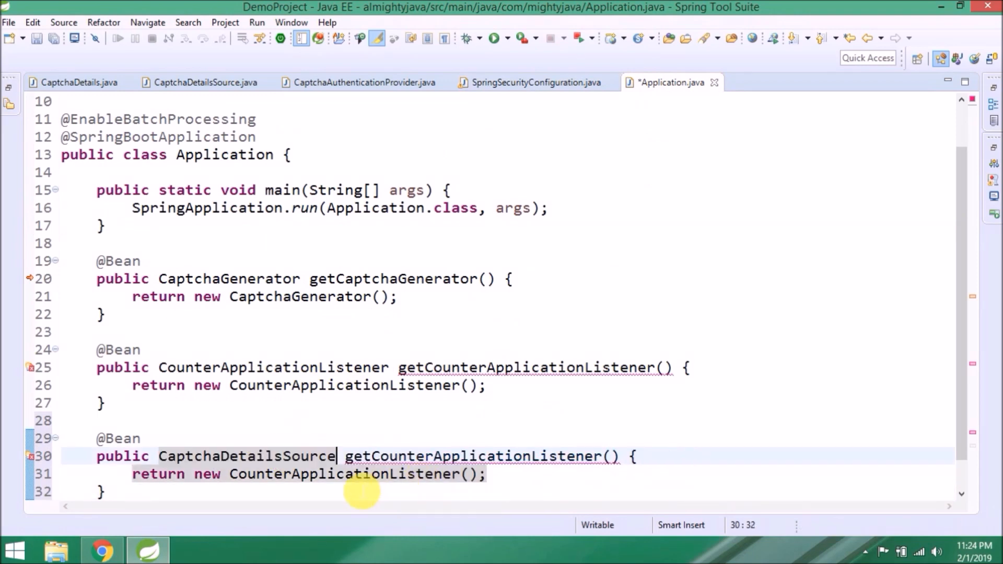
double_click(486, 457)
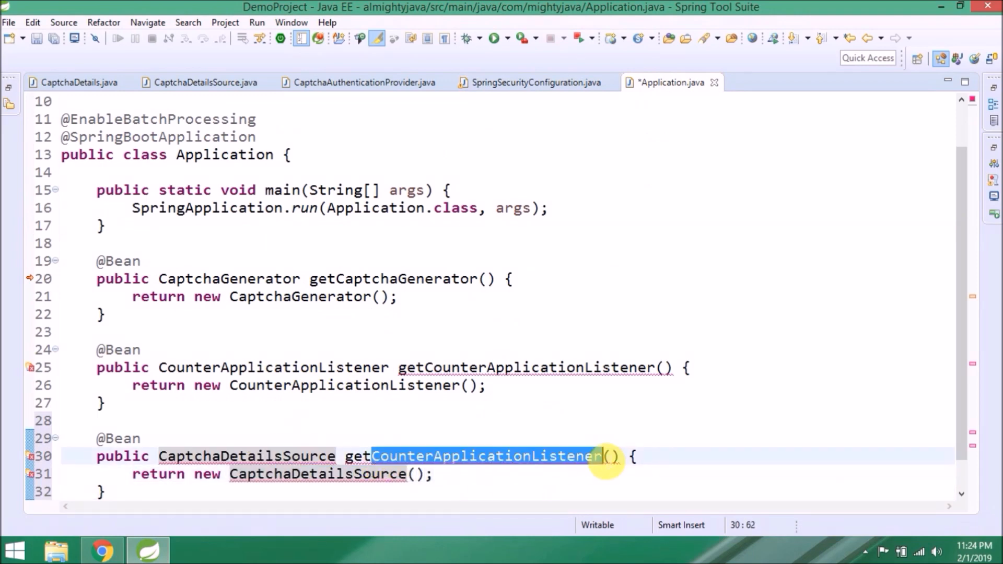
text(CaptchaDetailsSource)
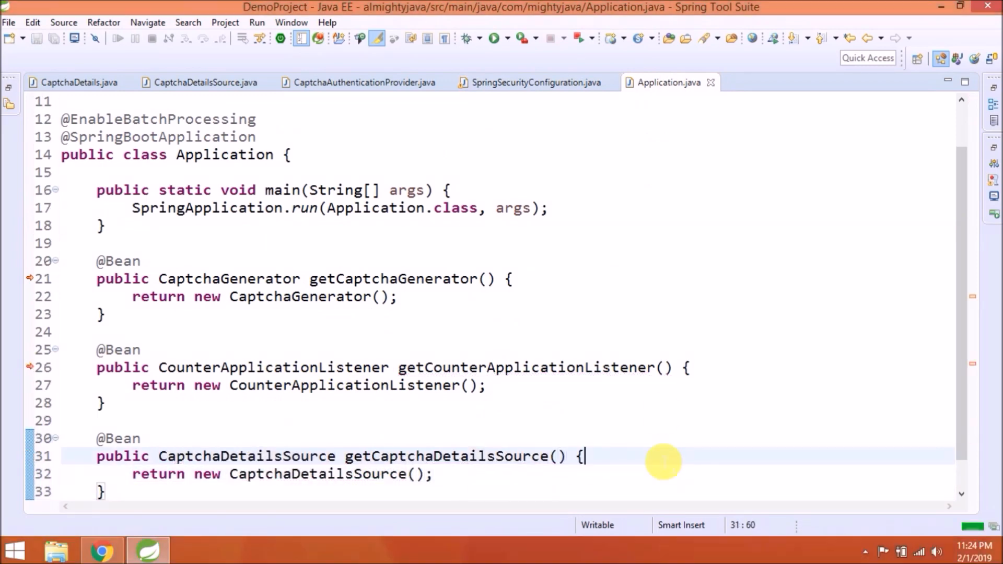
click(532, 82)
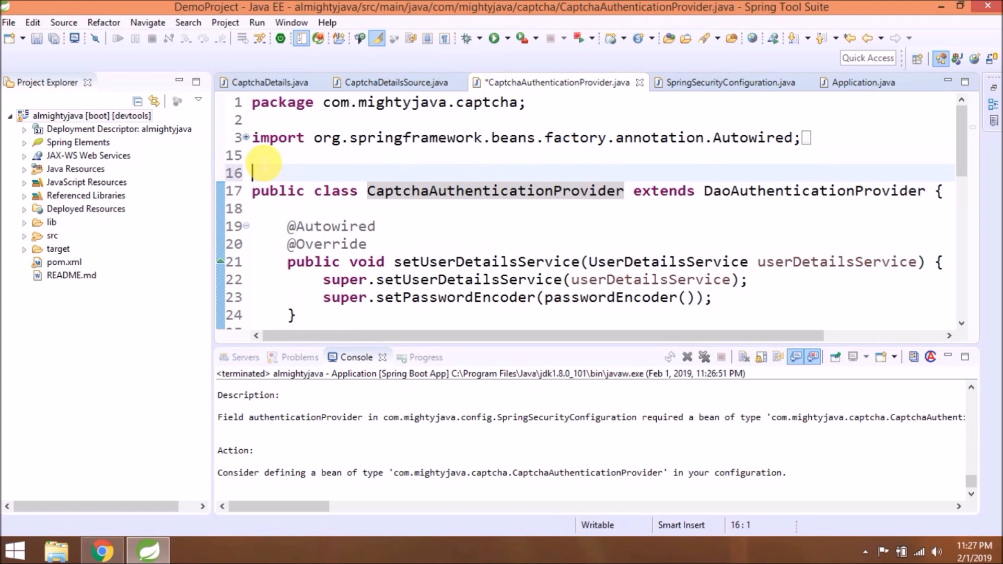
text(@Component)
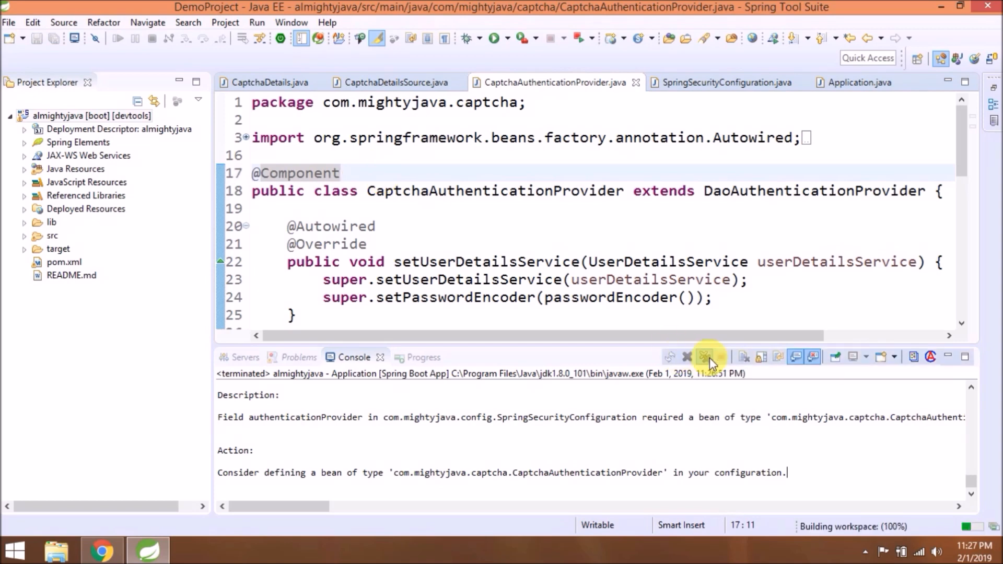
right_click(80, 116)
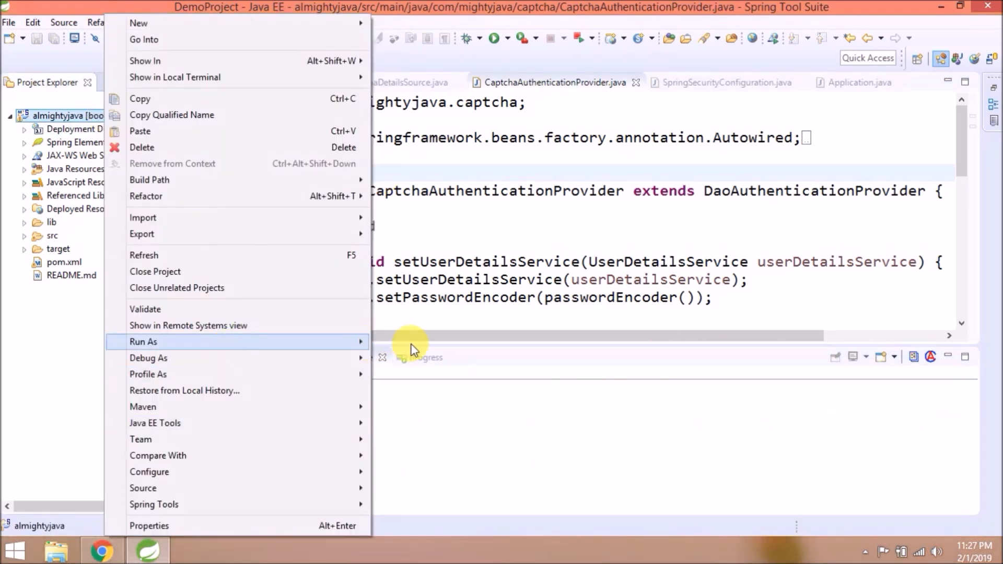
click(143, 341)
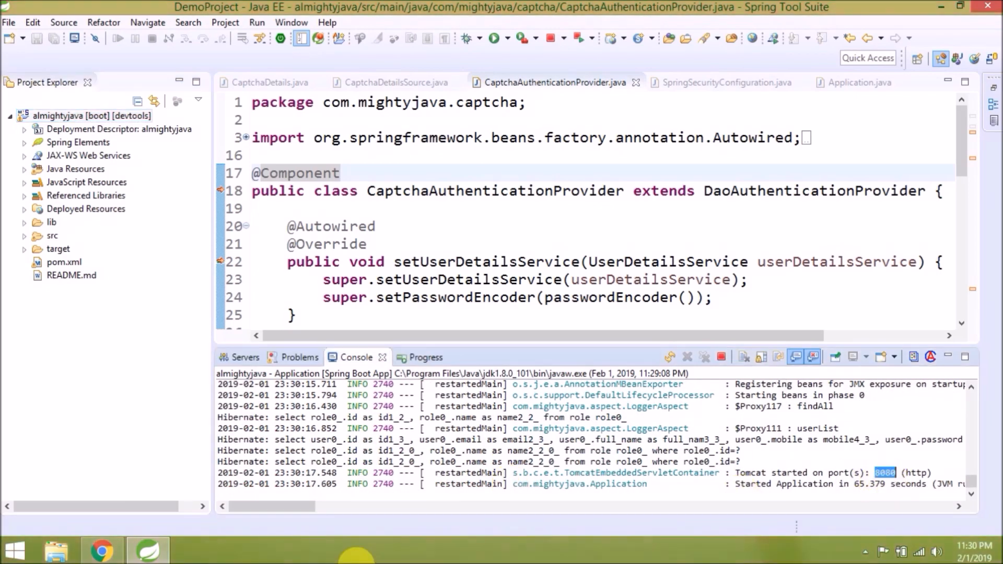
- Reload the login page, fail a login, then re-enter the username and password
click(101, 550)
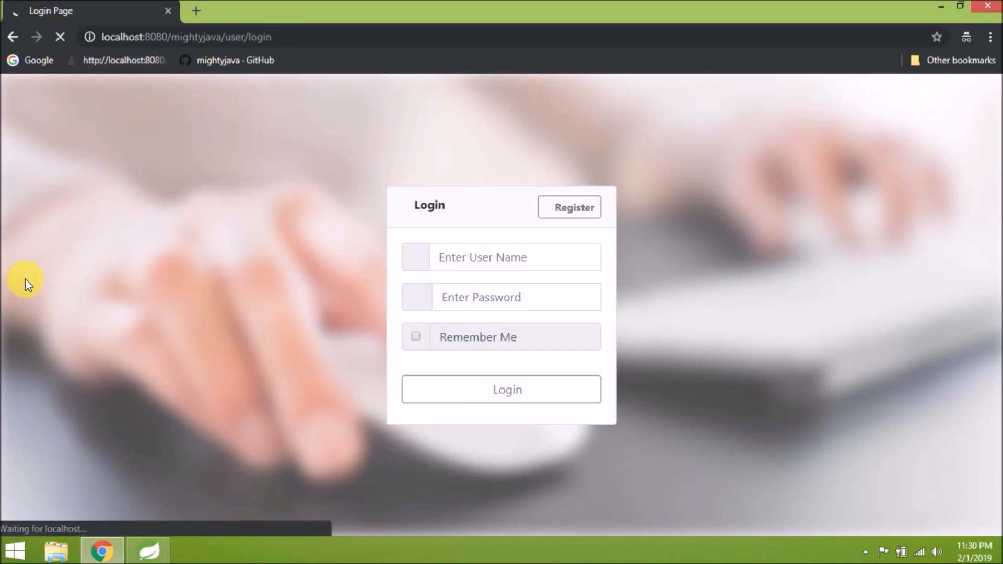
text(••)
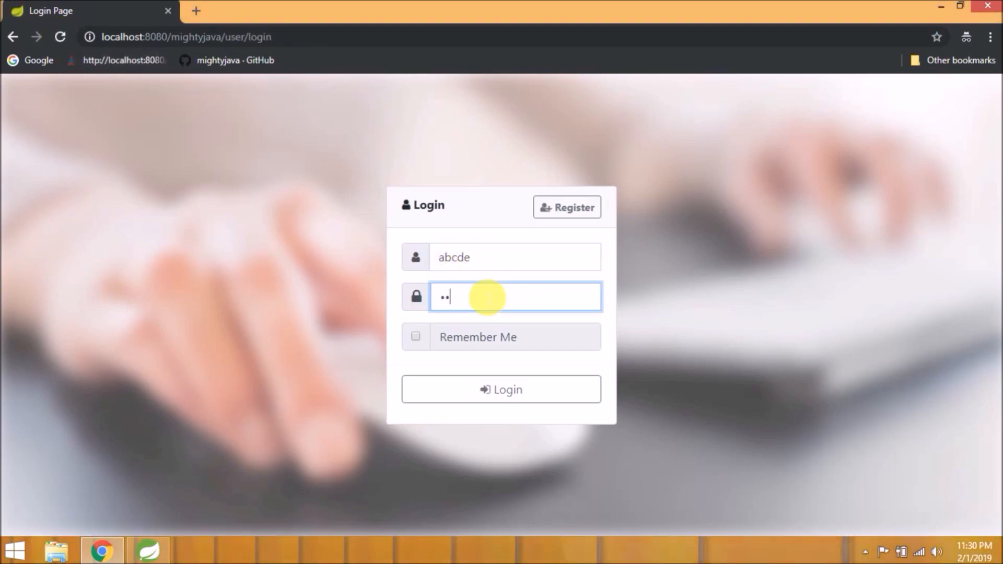
click(501, 389)
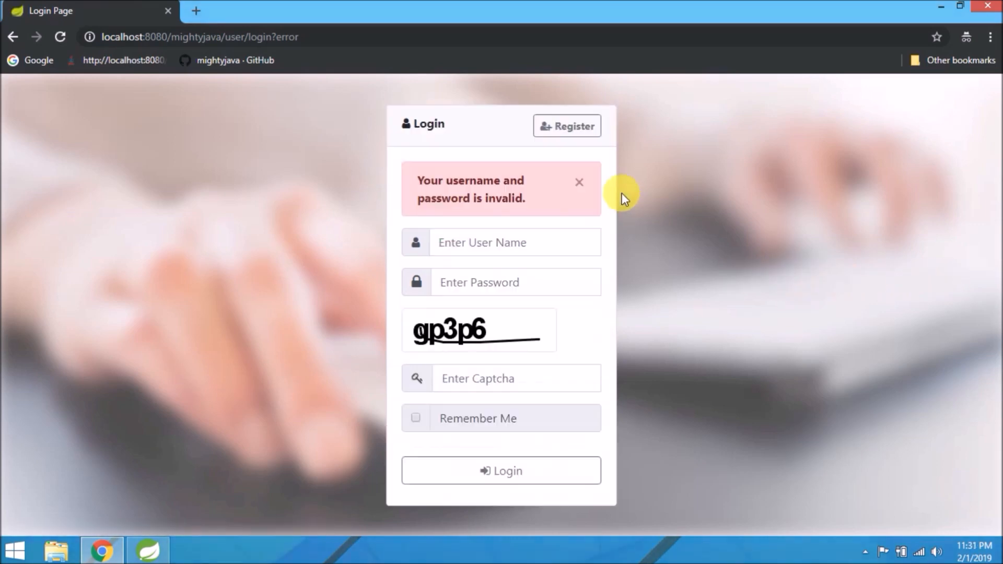
text(migh)
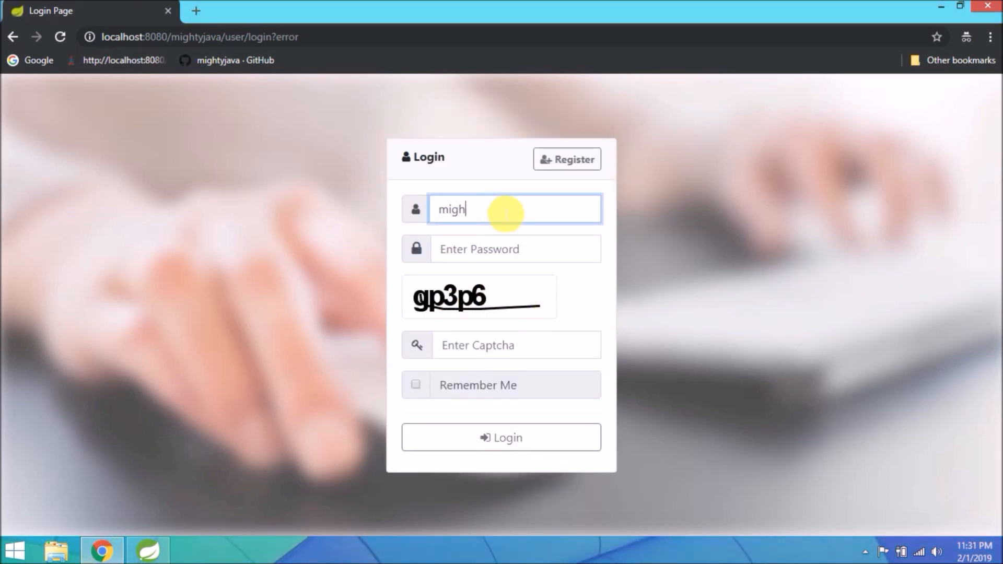
text(••••)
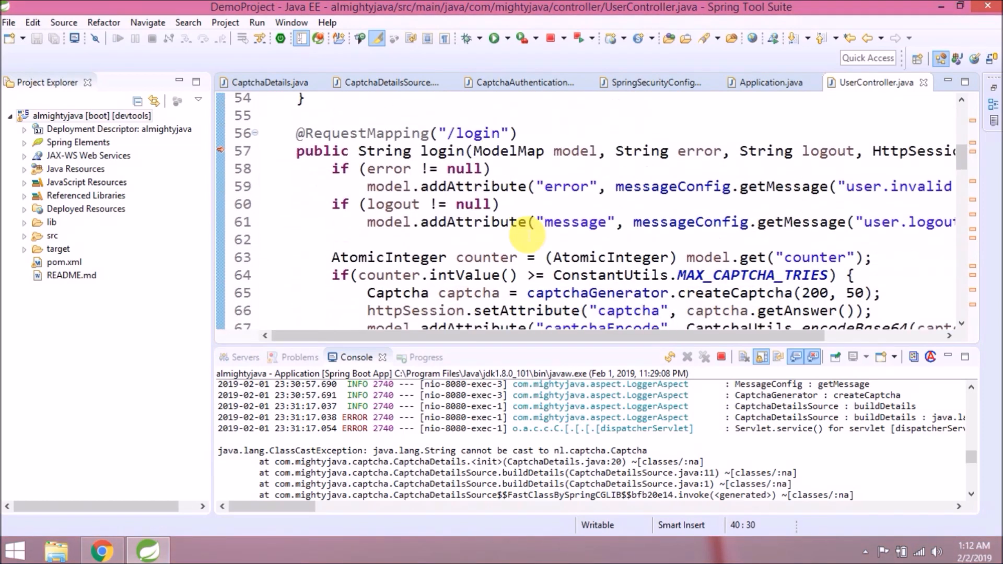
- Store the Captcha object in the session in UserController, relaunch, and return to Chrome
scroll(down, 3)
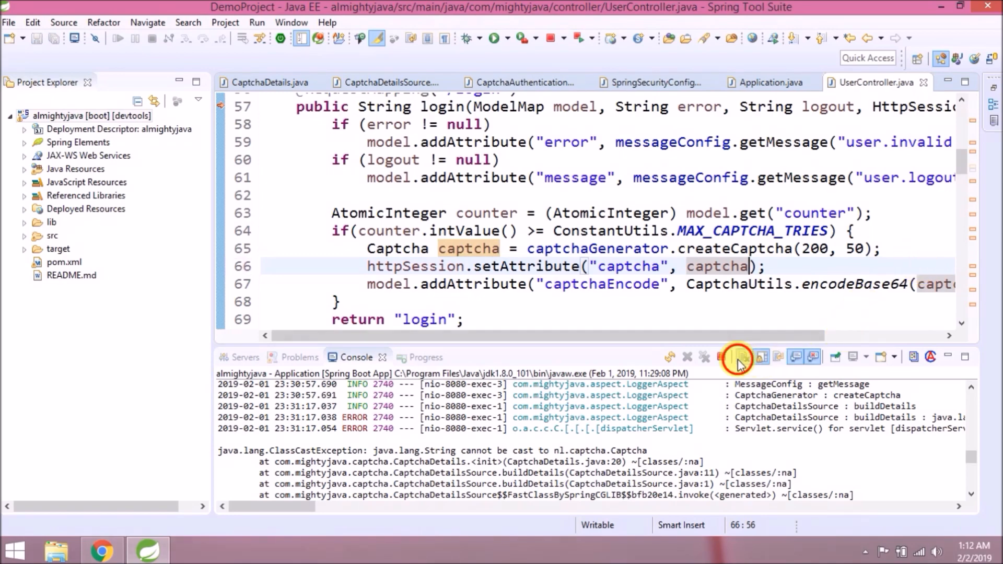
click(737, 357)
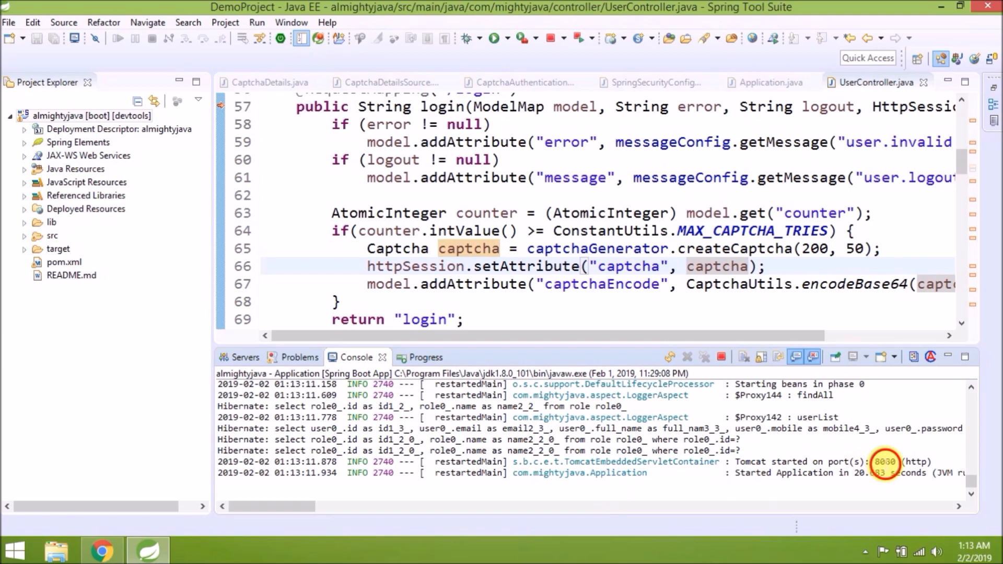
click(101, 551)
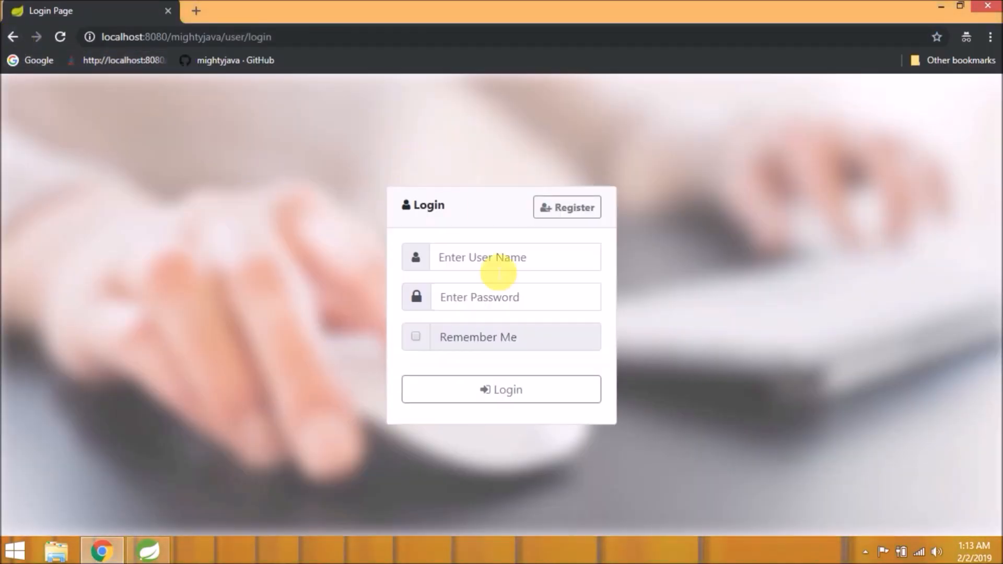
- Submit wrong credentials, then retry as 'mightyjavv' with the wrong captcha 'abc'
text(••)
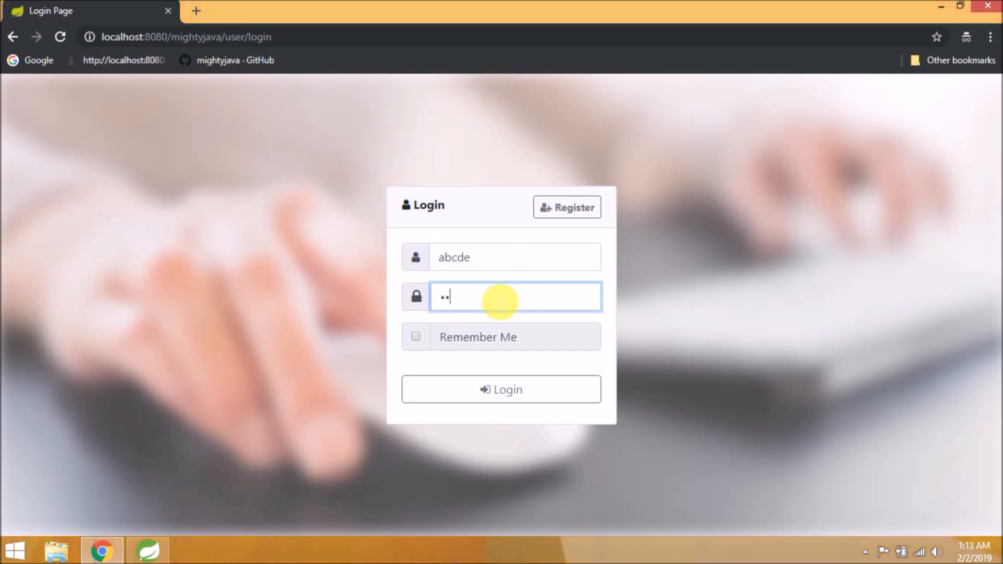
click(501, 389)
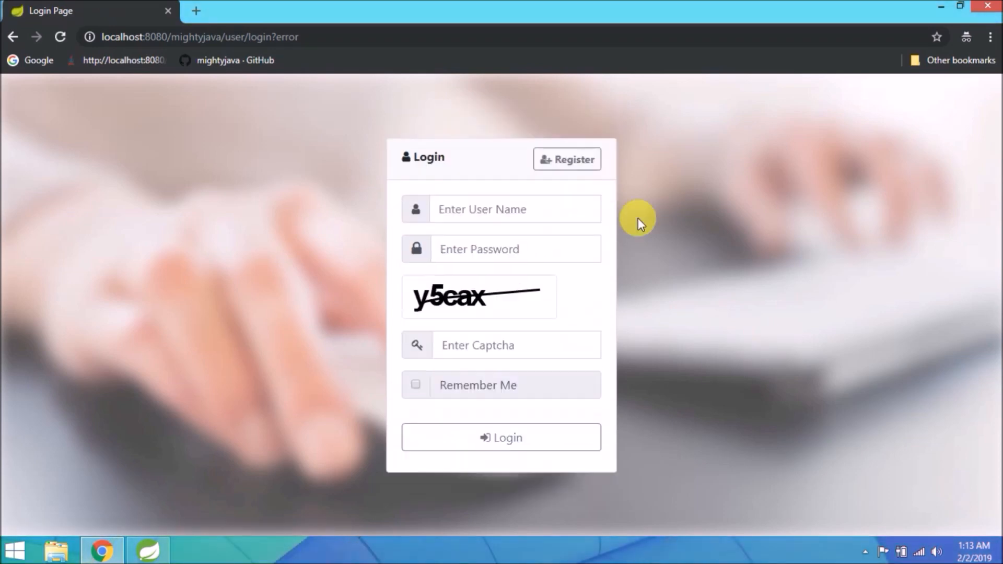
text(mightyjavv)
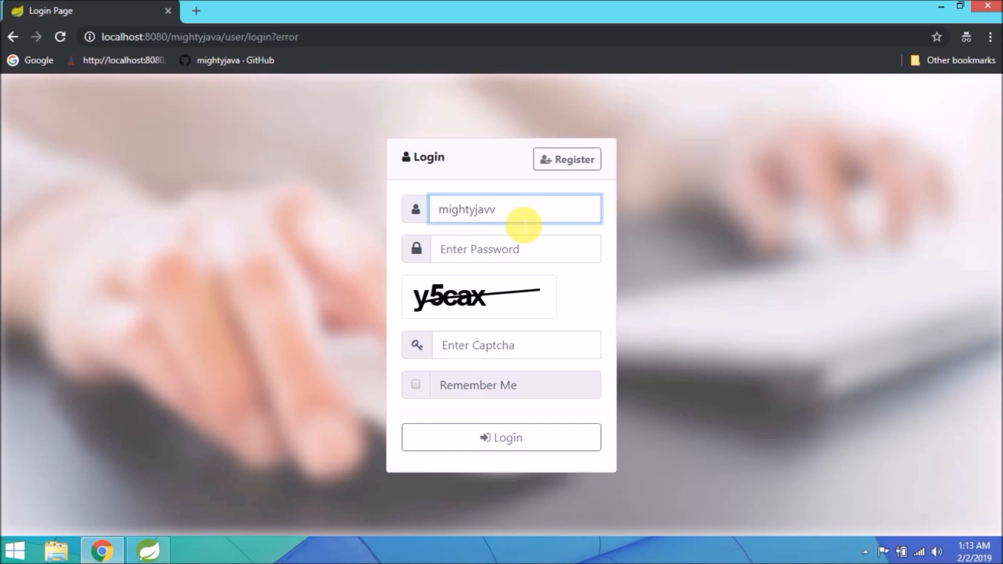
text(abc)
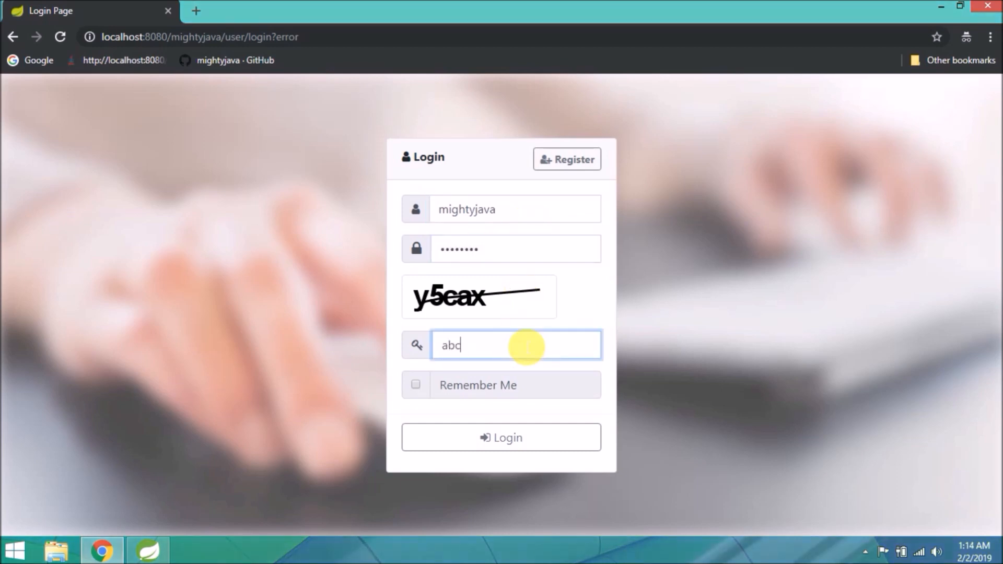
click(501, 437)
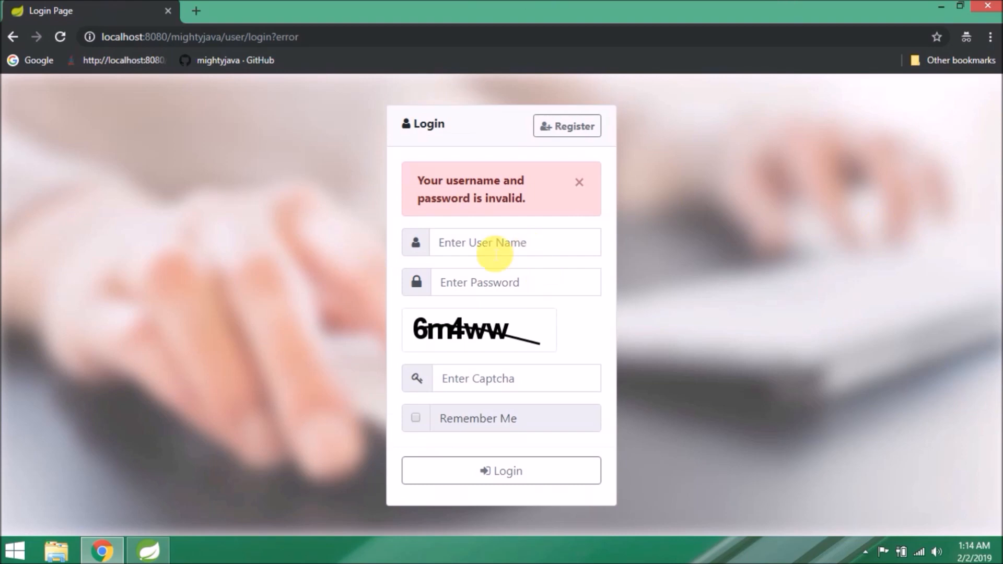
mouse_move(467, 198)
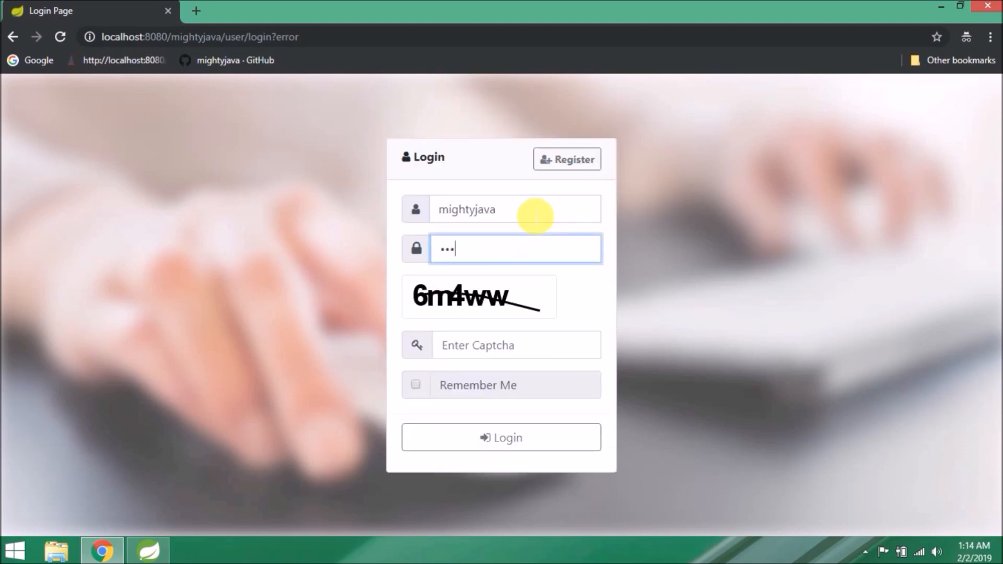
- Log in with the correct captcha, open the account menu, and log out
text(6m)
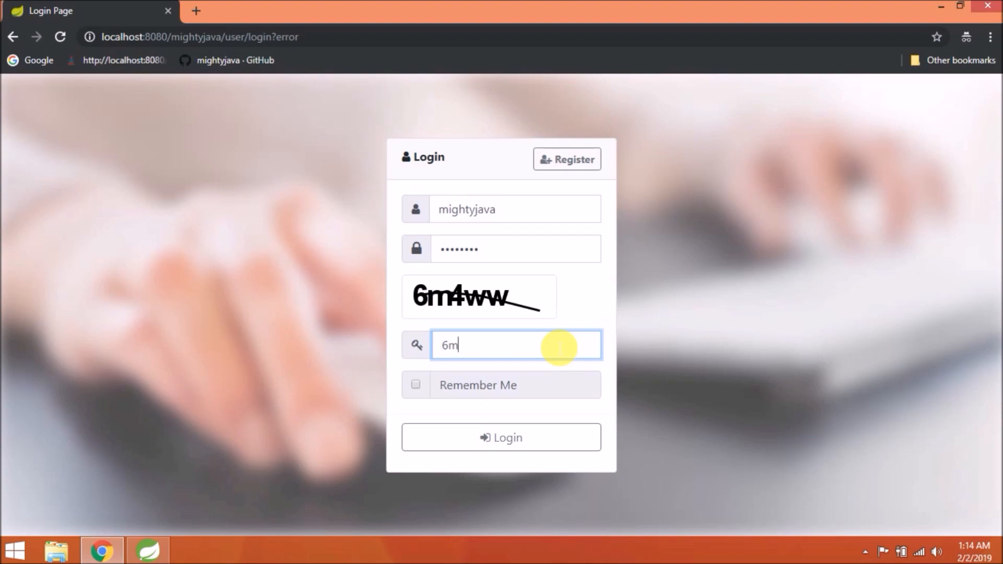
click(501, 437)
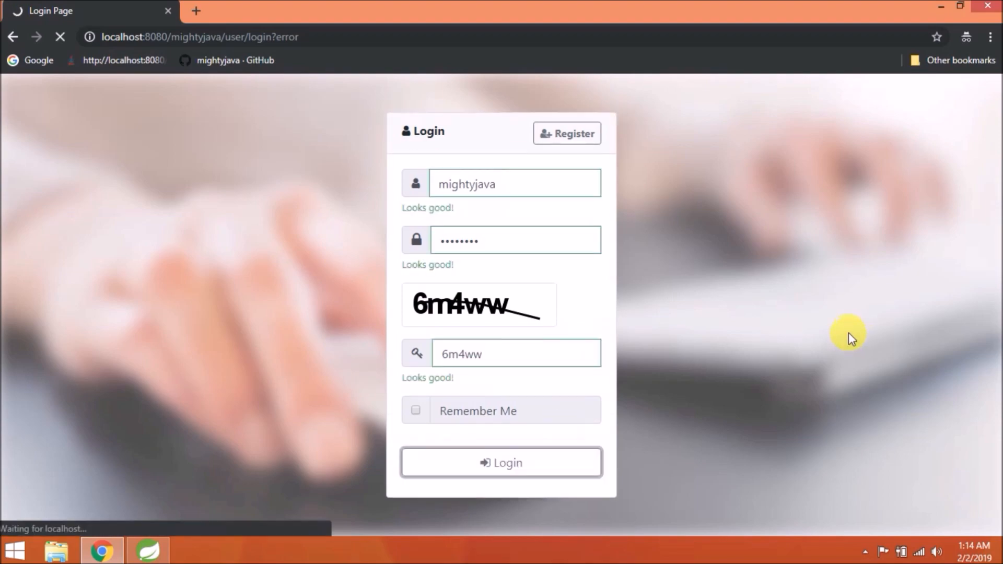
click(501, 462)
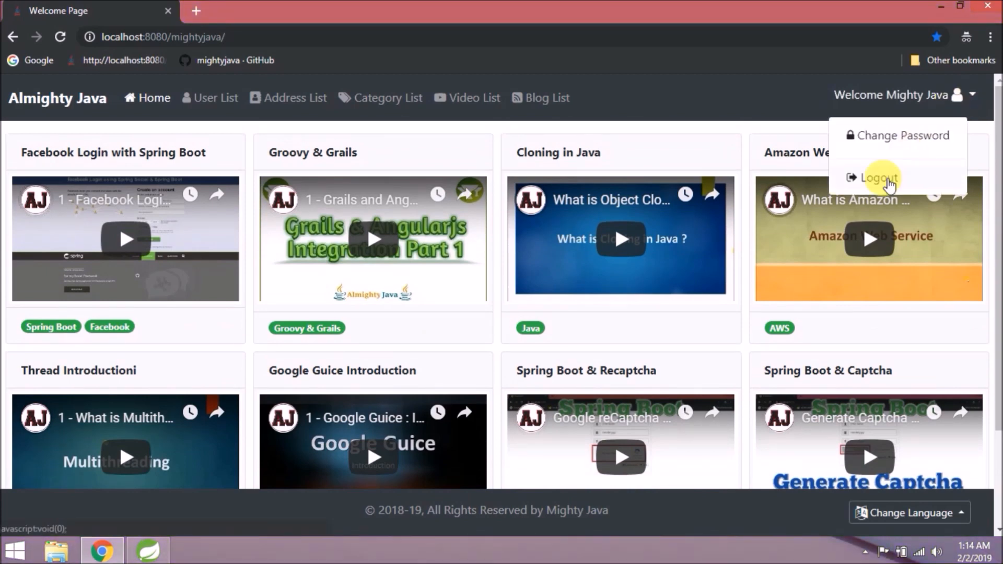
click(883, 178)
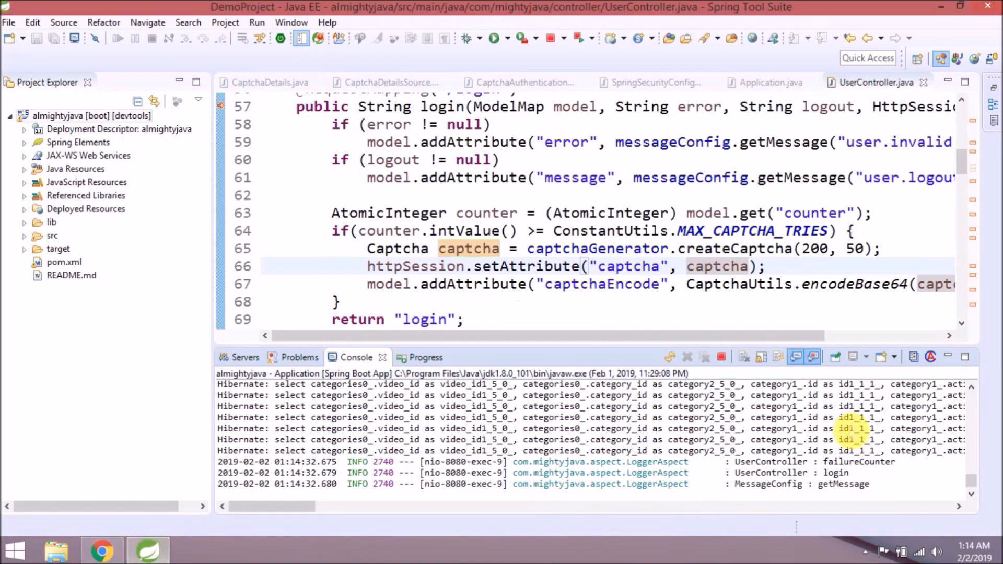
- Highlight the failureCounter log entry and terminate the running application
double_click(812, 462)
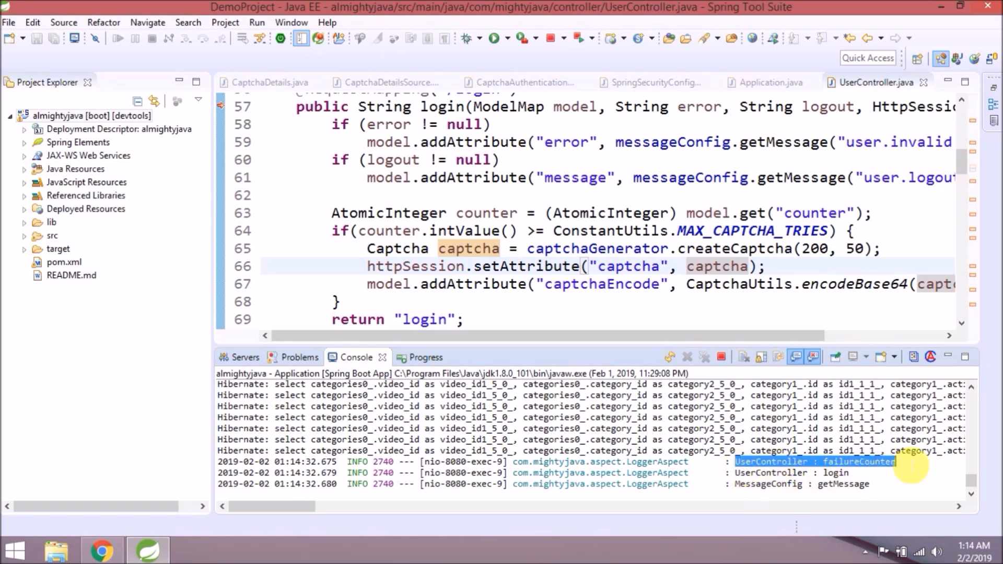
click(741, 356)
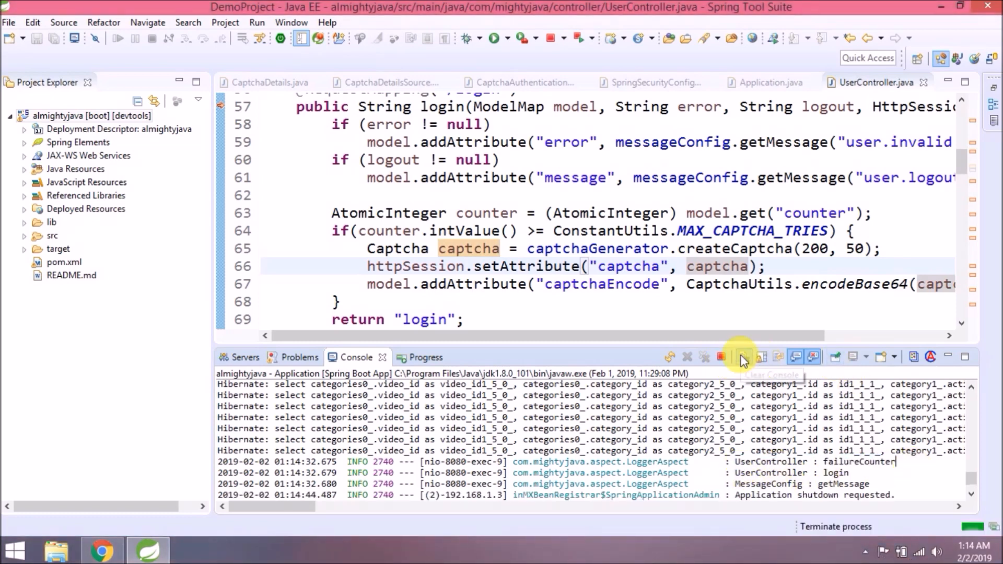
click(722, 357)
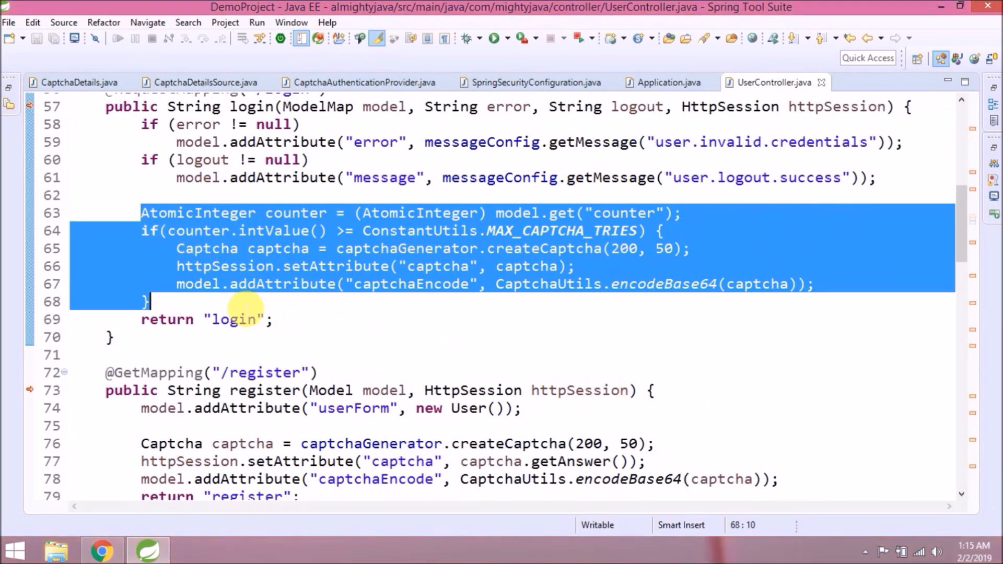
- Review Application, CaptchaDetailsSource, CaptchaAuthenticationProvider and SpringSecurityConfiguration source files
click(666, 82)
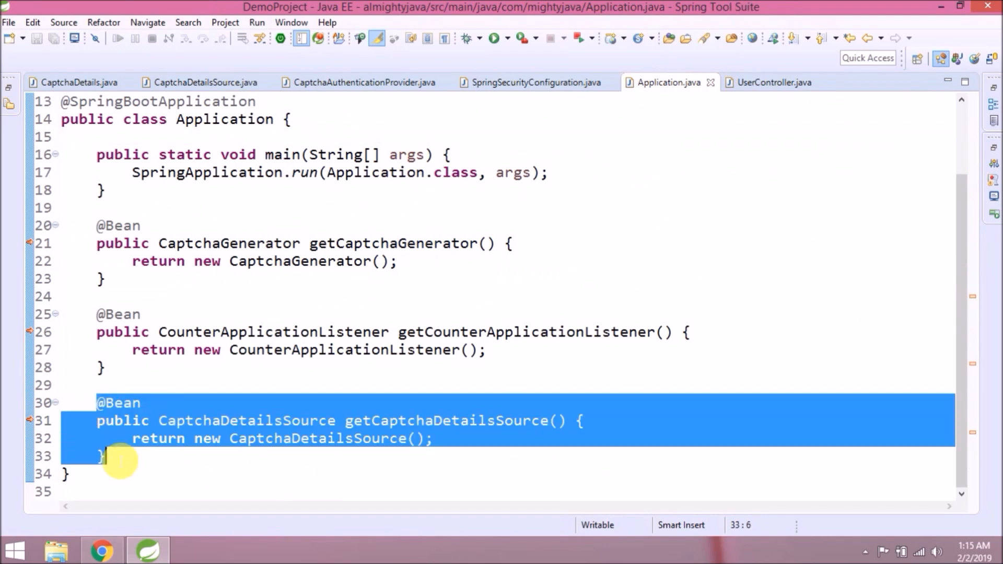
click(203, 83)
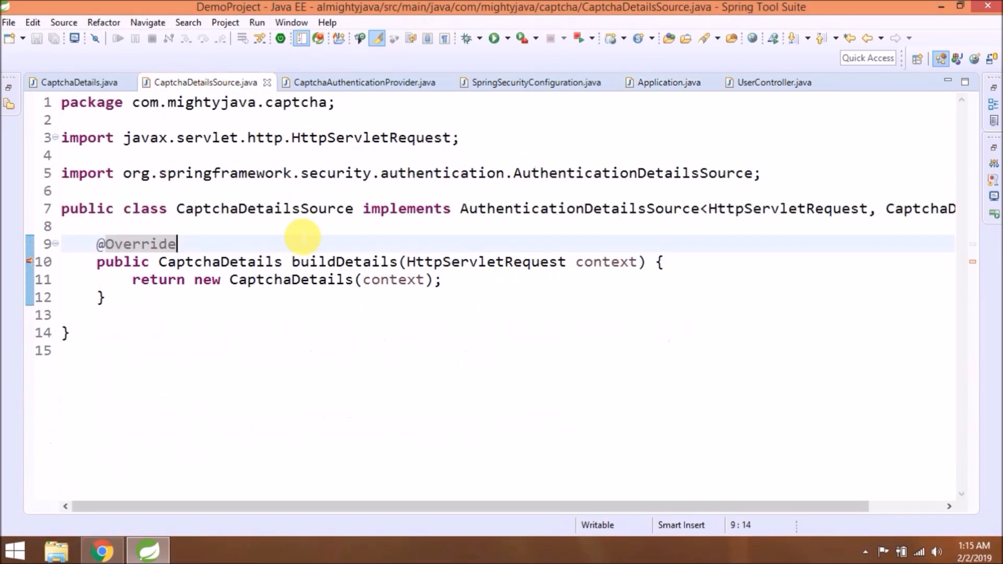
key(ctrl+a)
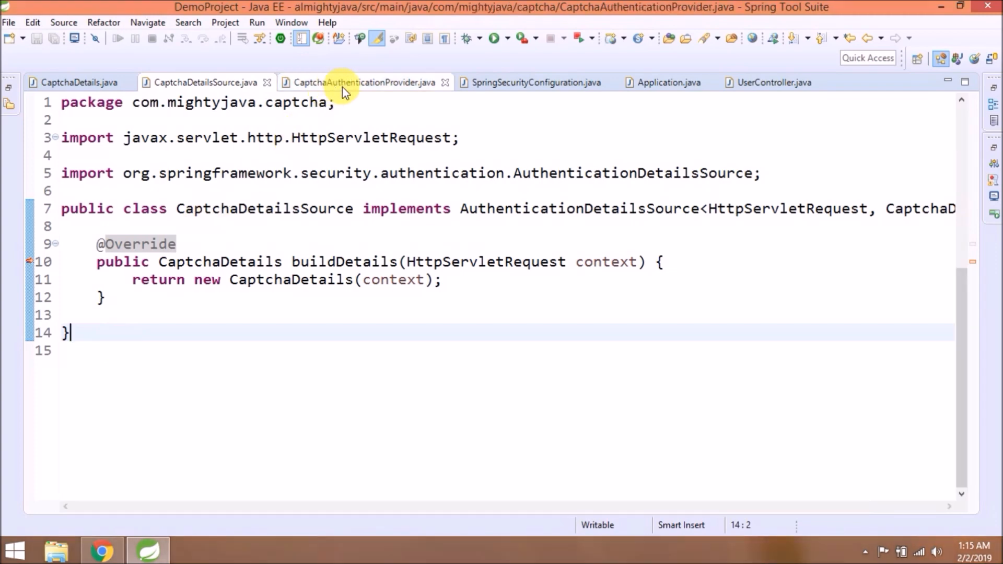
click(362, 82)
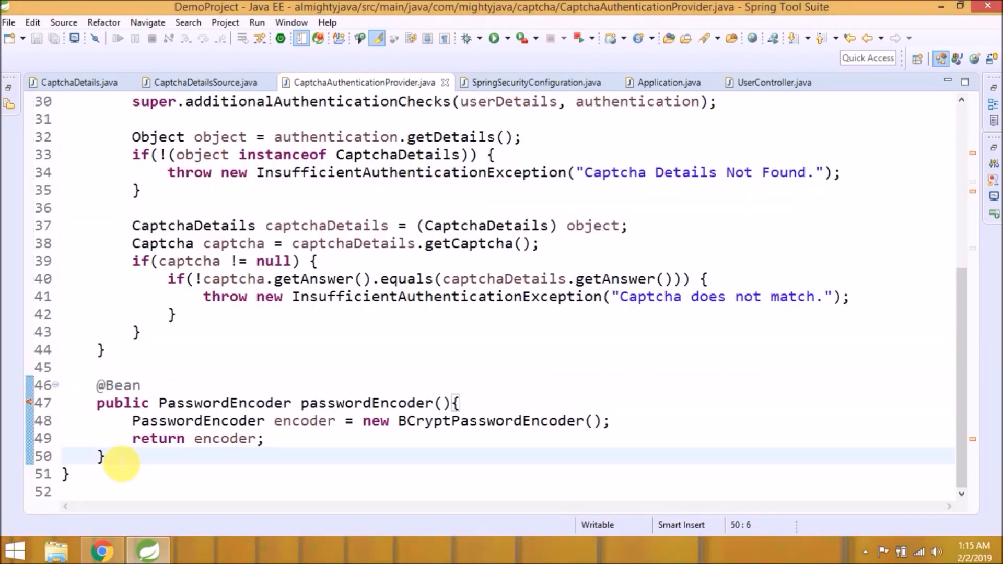
click(534, 82)
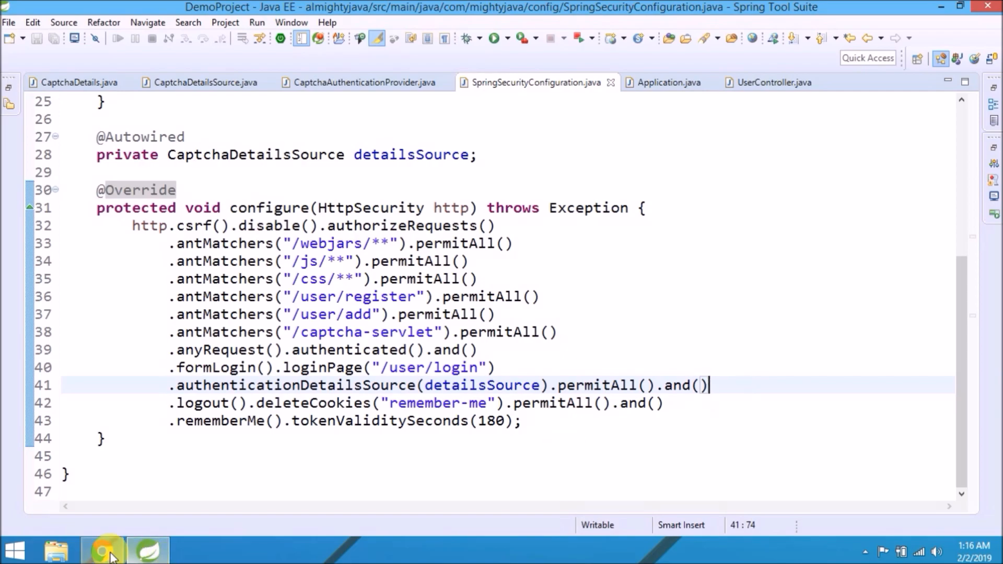
- Switch to Chrome, list the GitHub profile's repositories, and open almightyjava
click(102, 550)
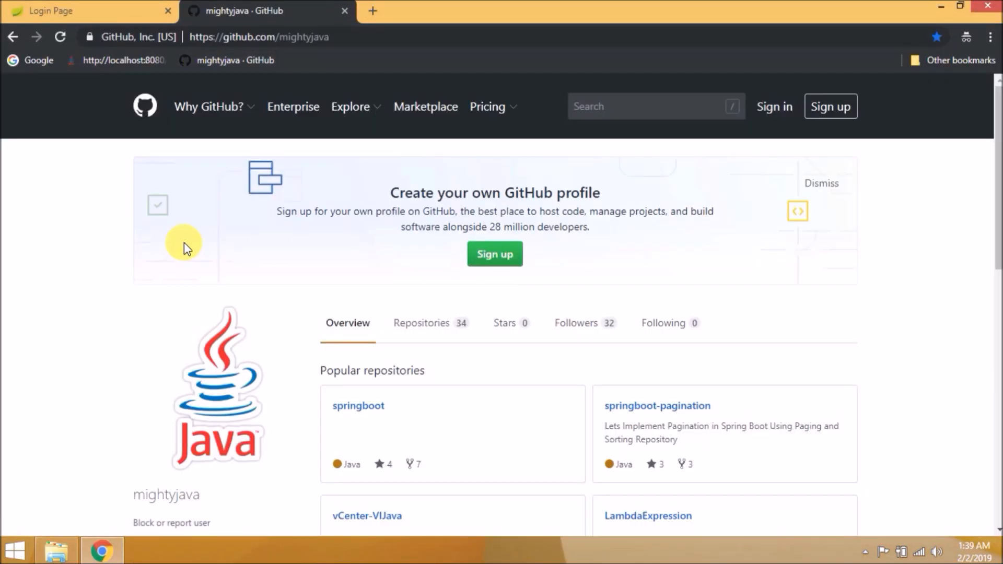
click(422, 322)
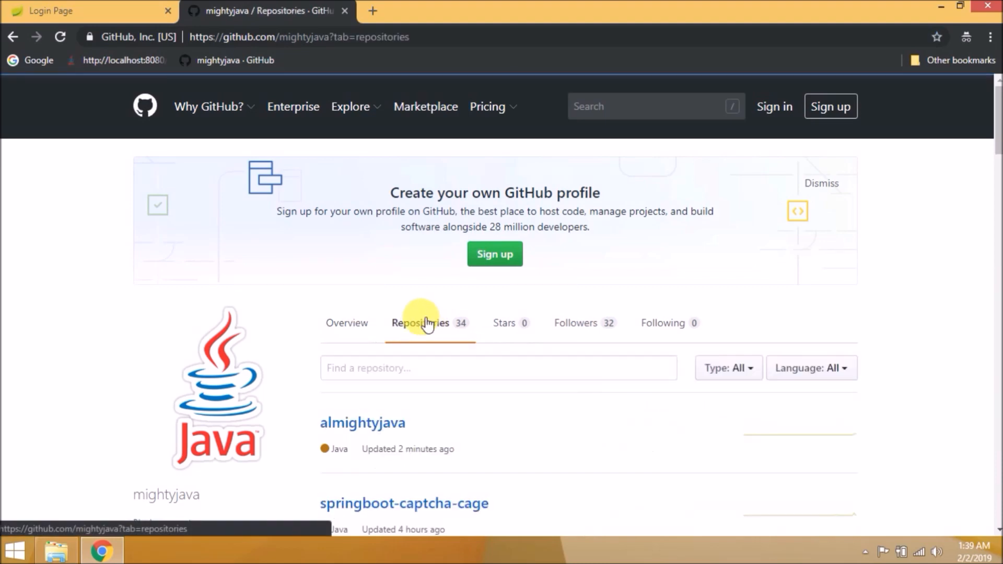
click(362, 422)
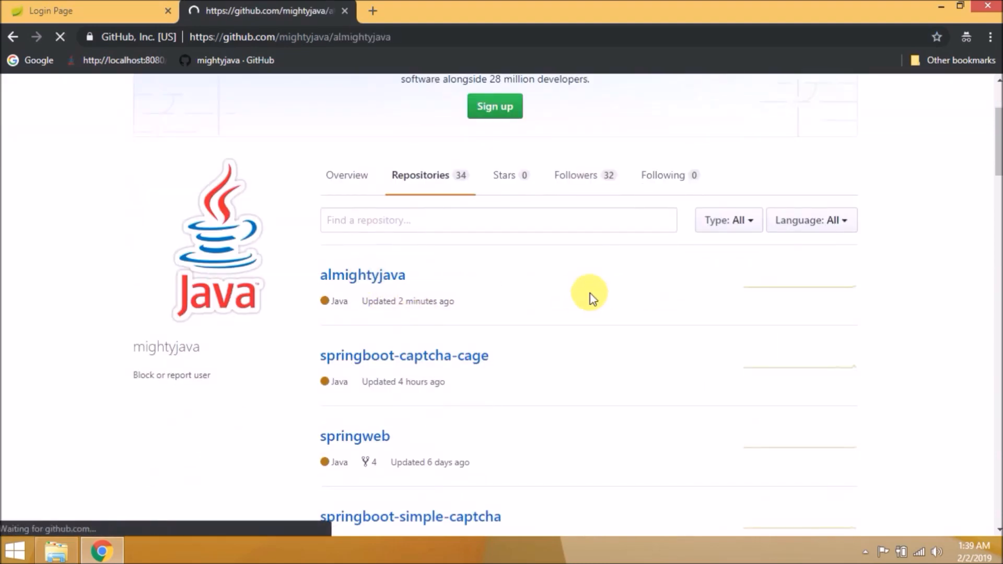